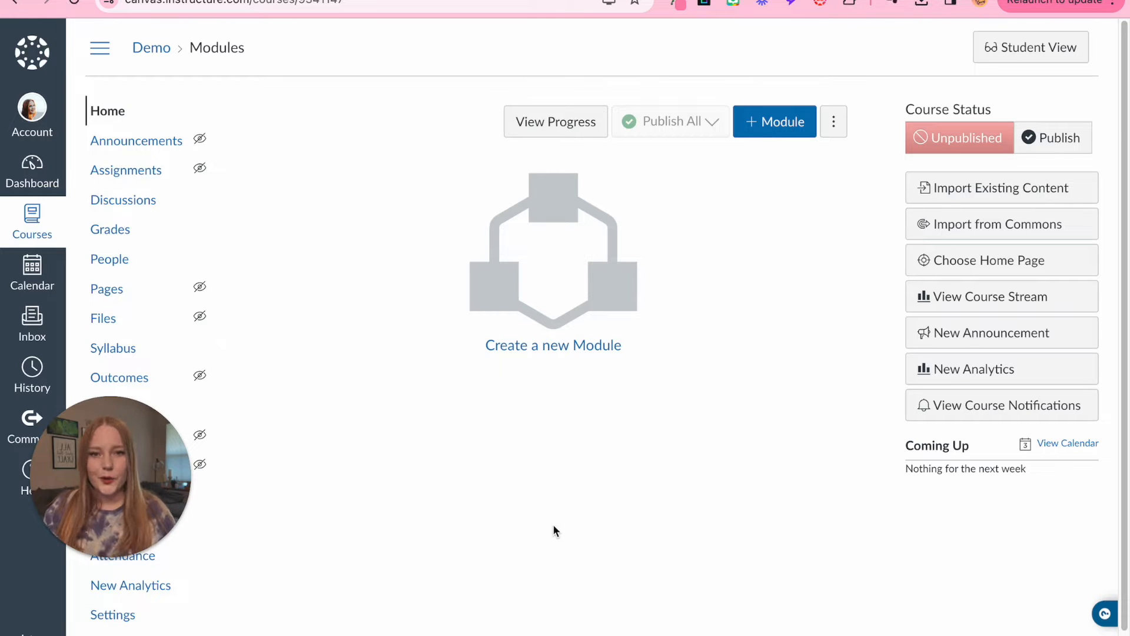
Add a new empty module named 'Week 1 - Date' to the course
left_click(775, 121)
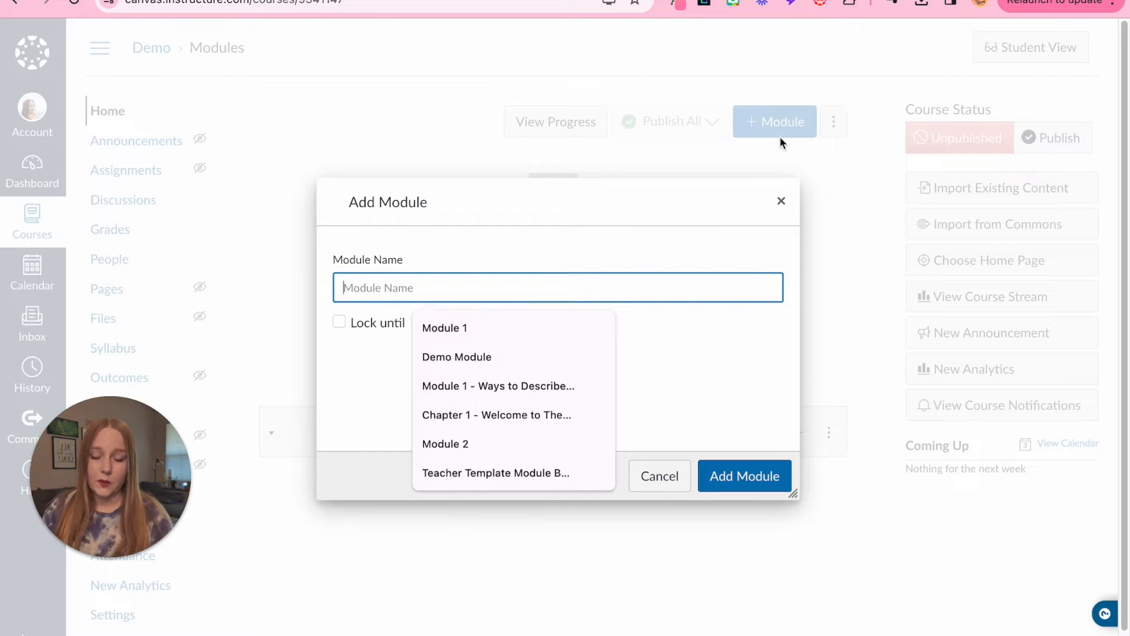
type("Week 1 -")
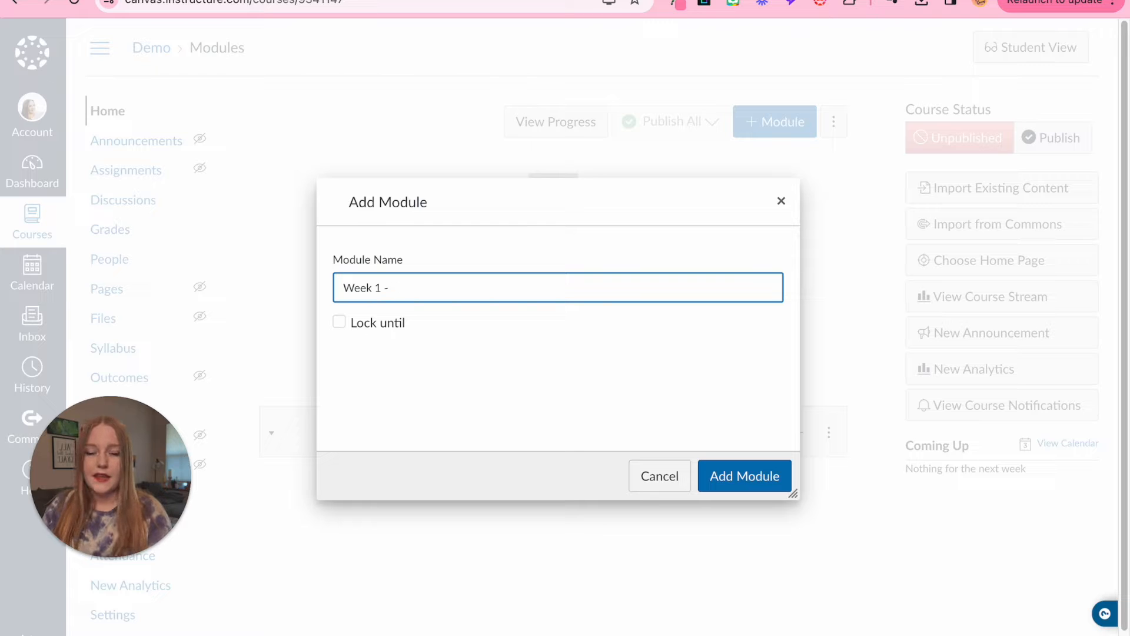
type("Date")
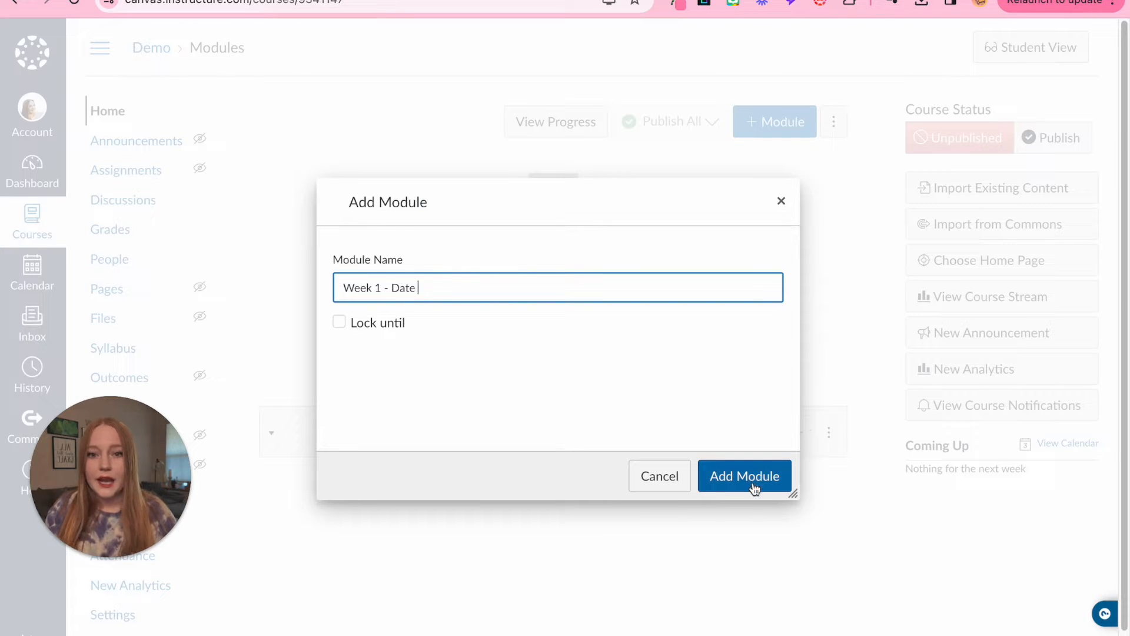
left_click(744, 476)
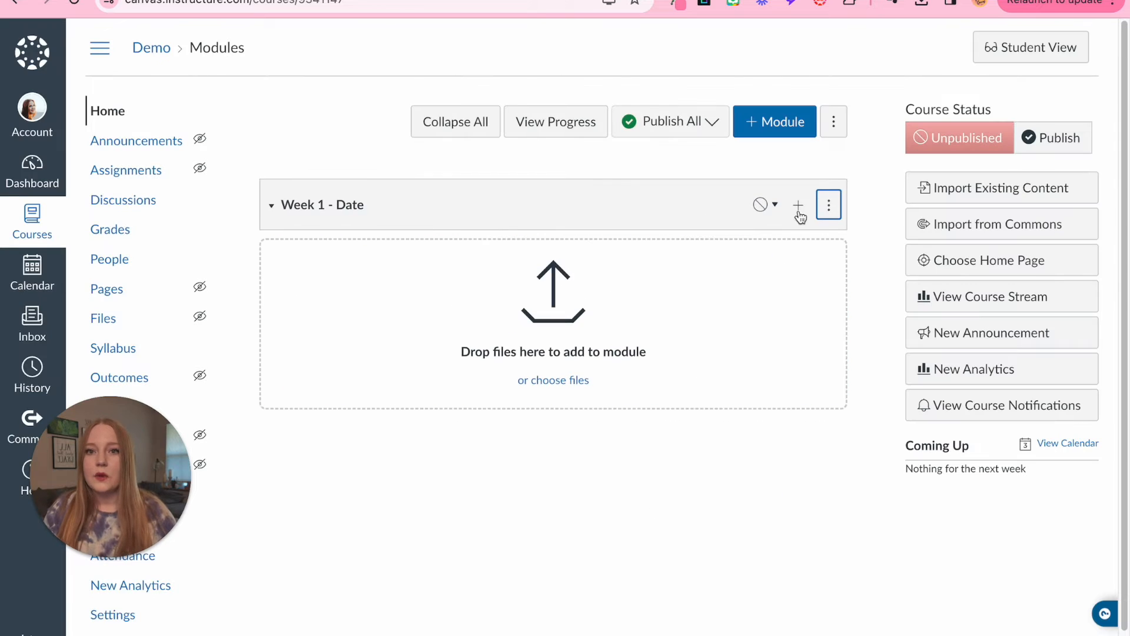
mouse_move(801, 214)
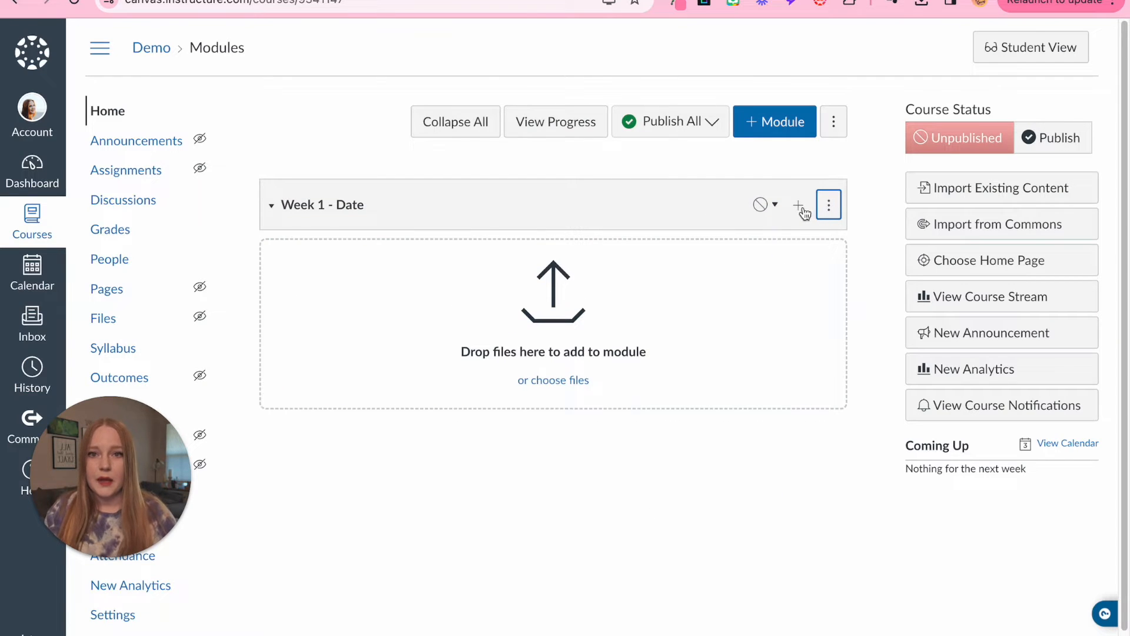
Add a newly created page 'W1 - Lesson Overview' as the first item in Week 1 - Date
left_click(798, 205)
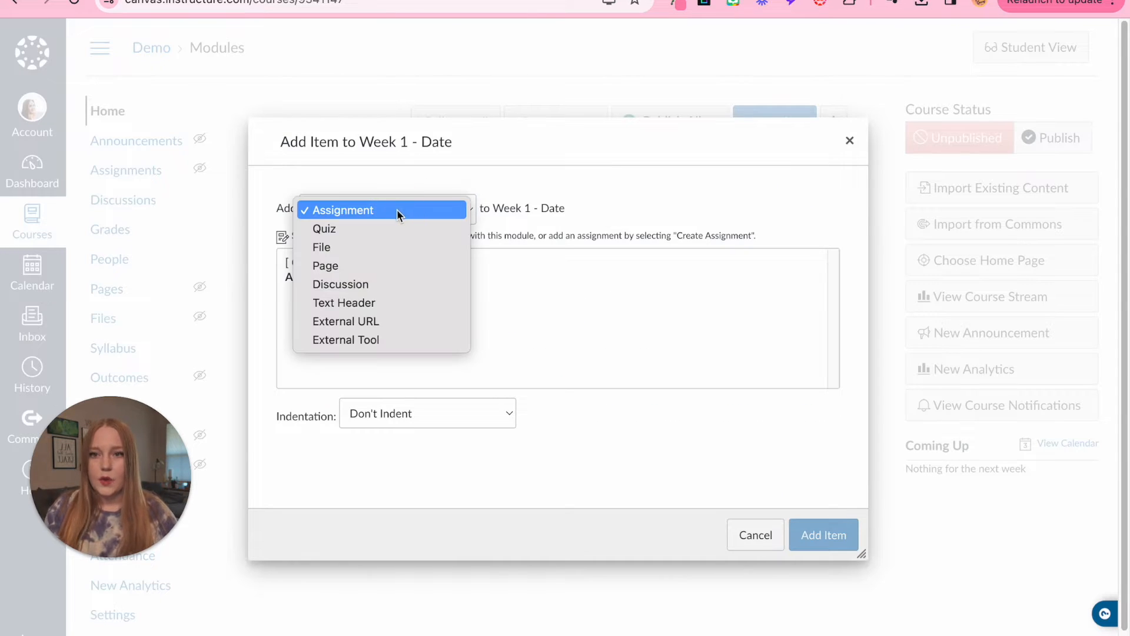
left_click(324, 265)
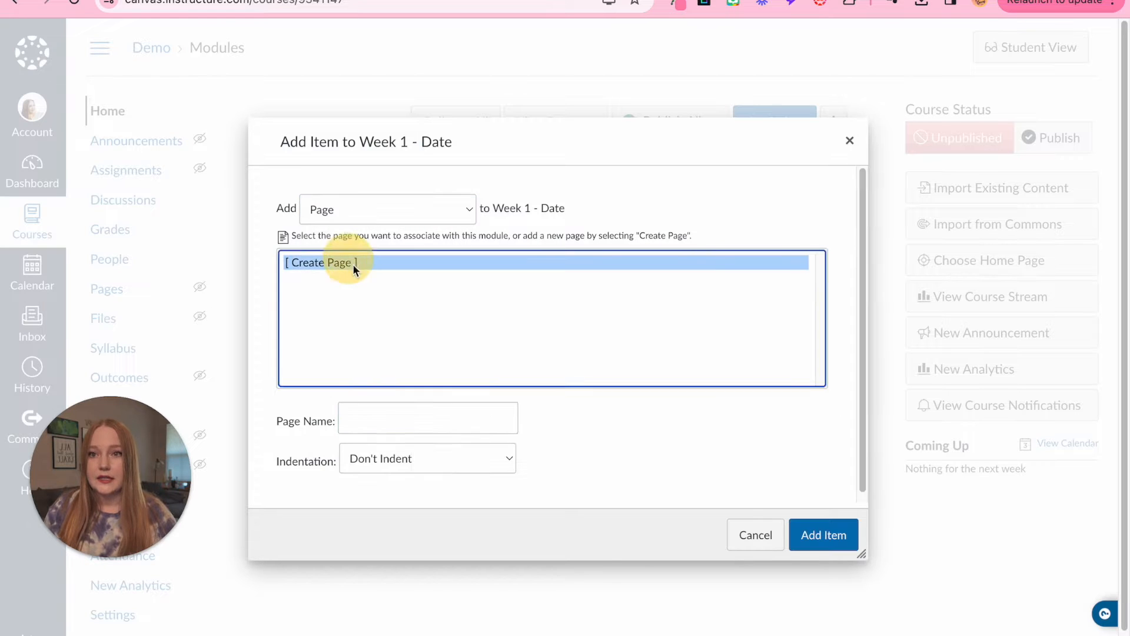
left_click(428, 416)
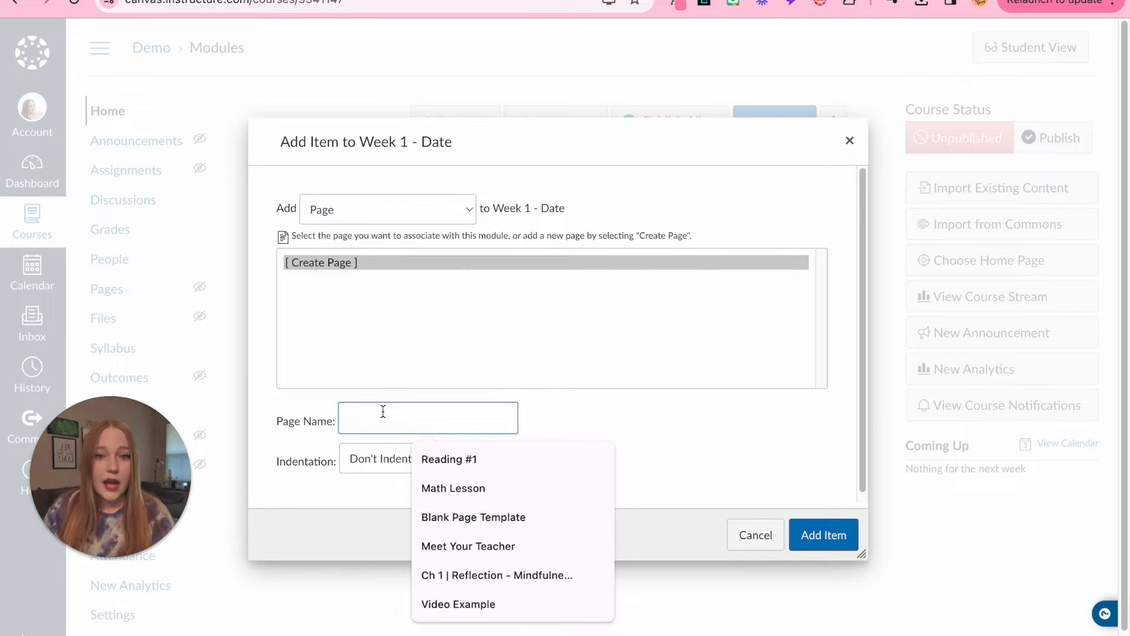
type("W1 - Lesson Ov")
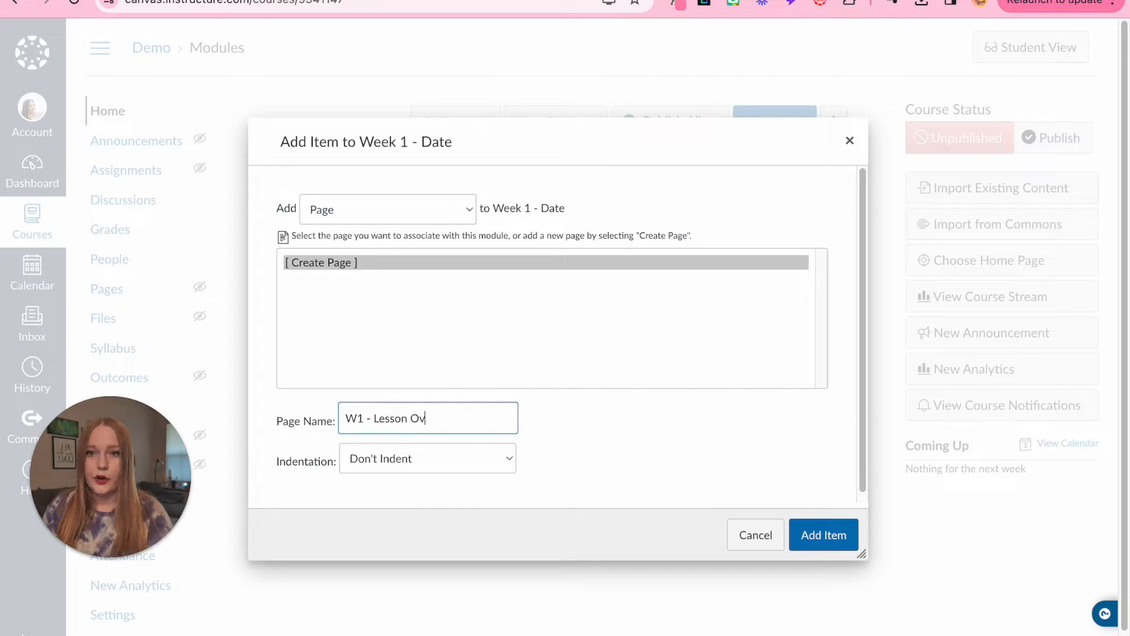
type("erview")
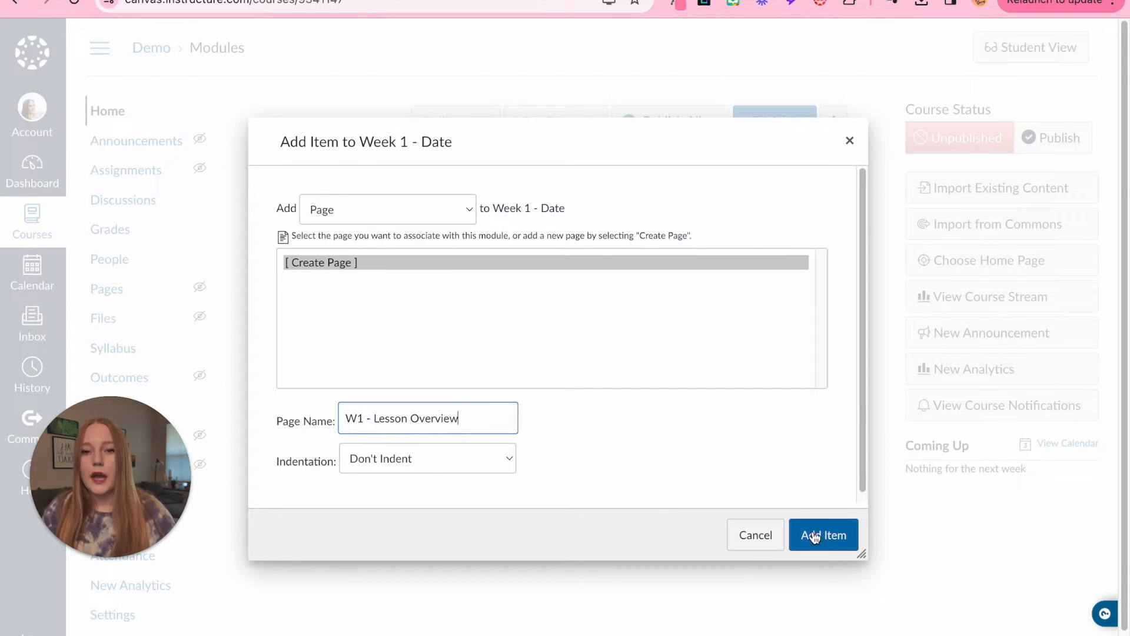
left_click(823, 535)
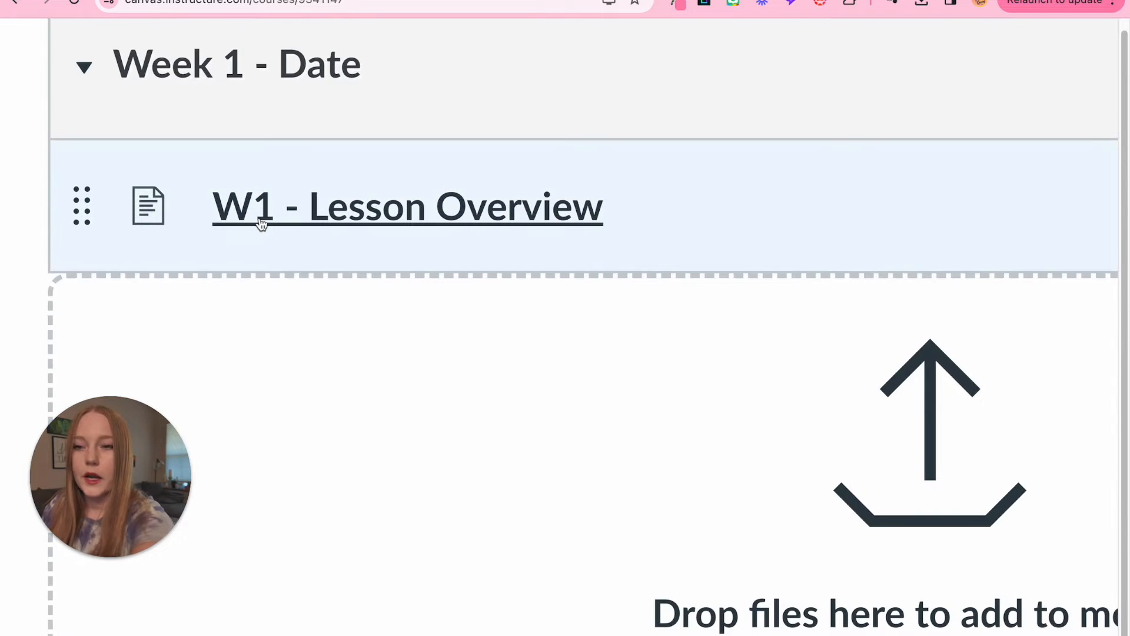
mouse_move(259, 221)
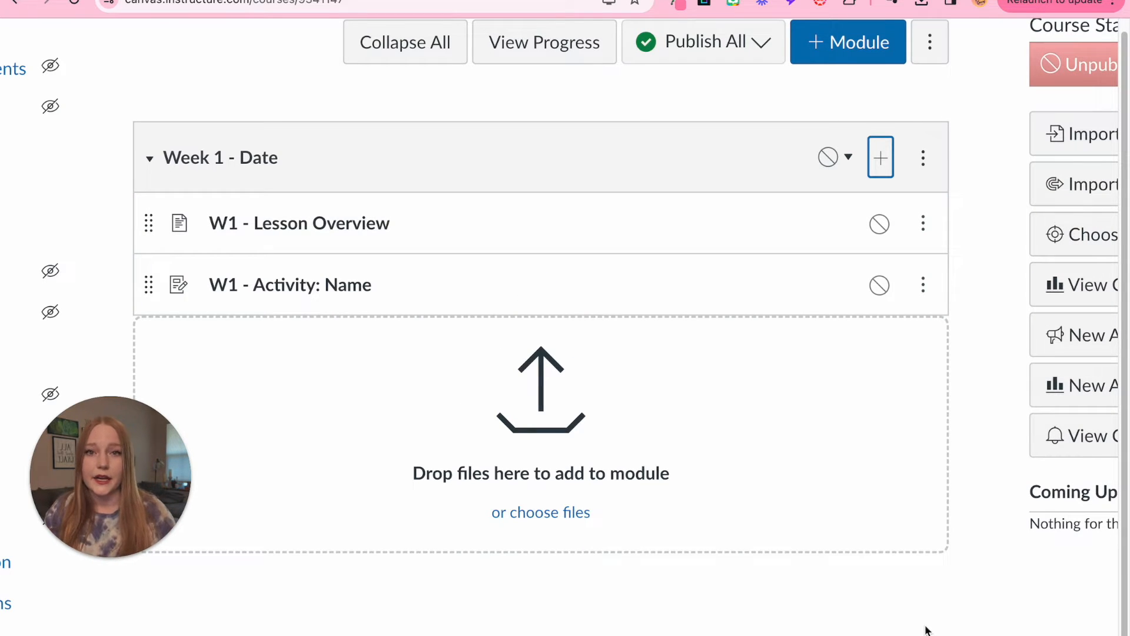
mouse_move(752, 146)
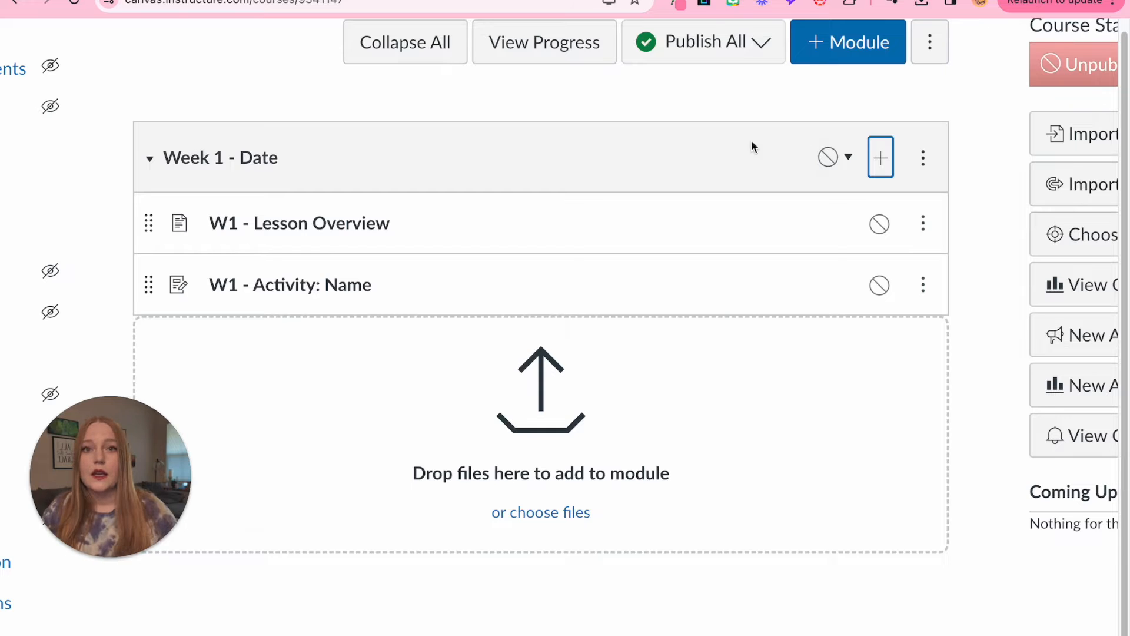
Add a 'Monday (Date):' text header to Week 1 and move it above the lesson items
left_click(880, 156)
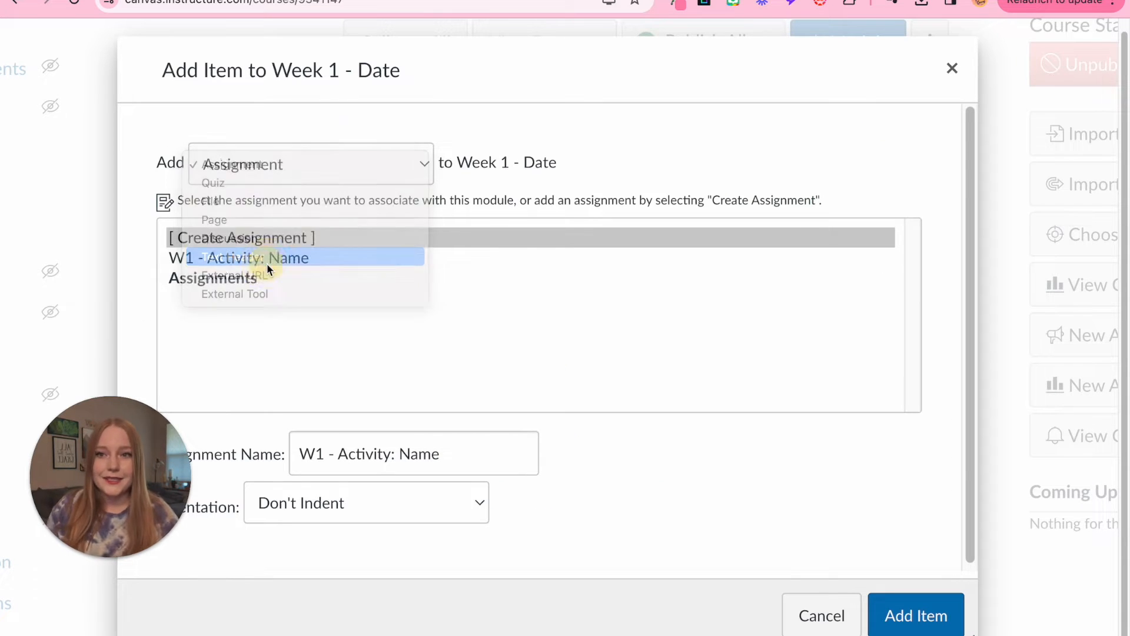
left_click(243, 163)
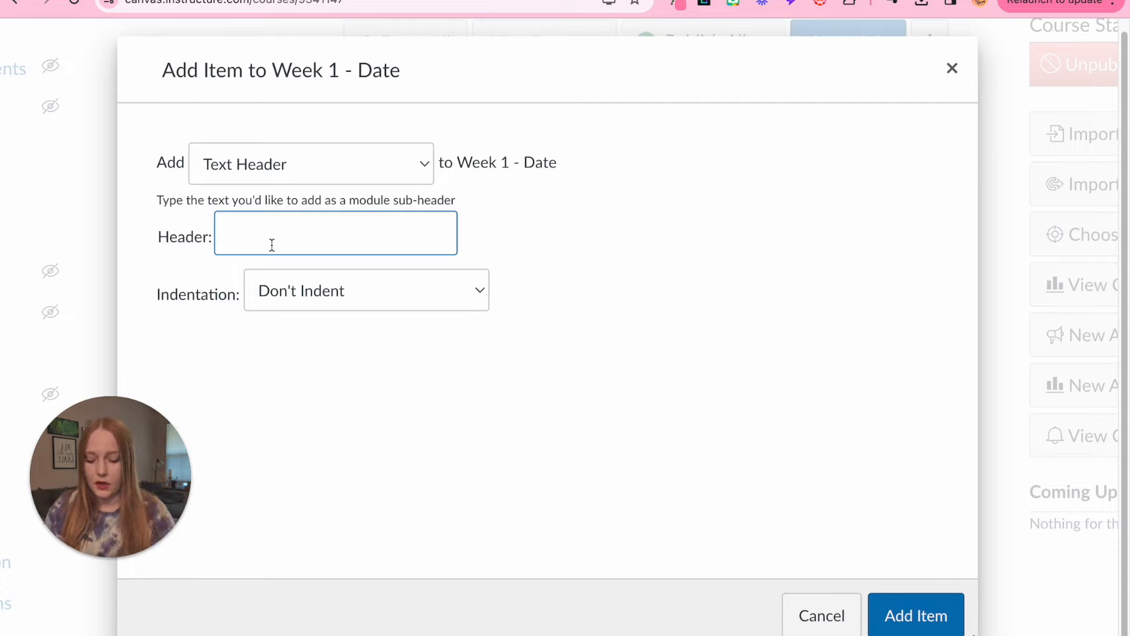
type("Monday")
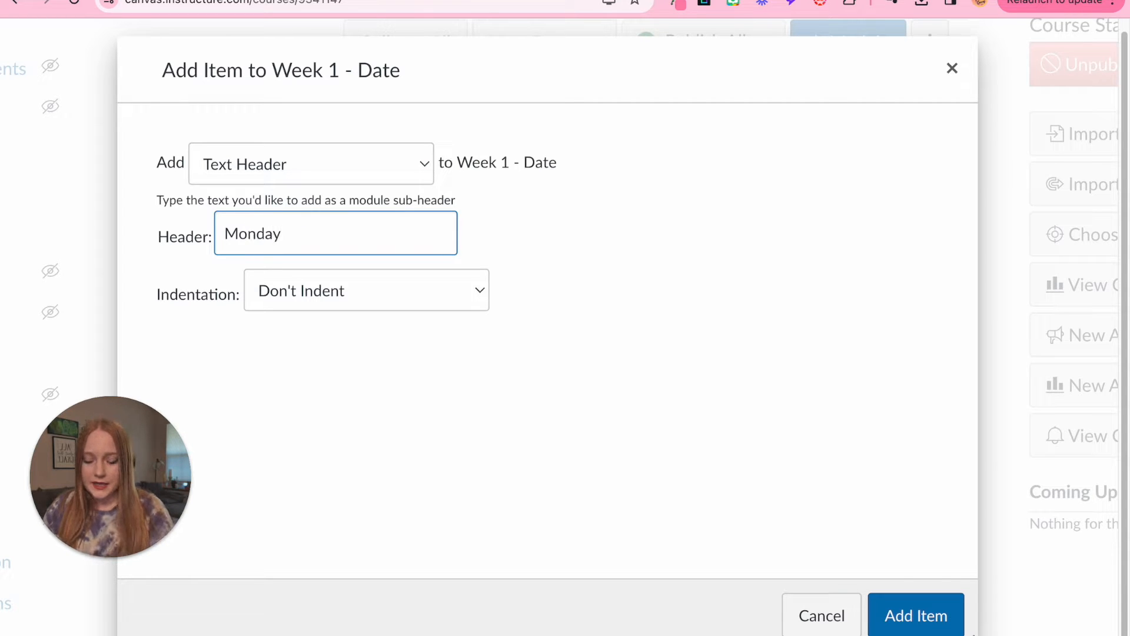
type("(Date")
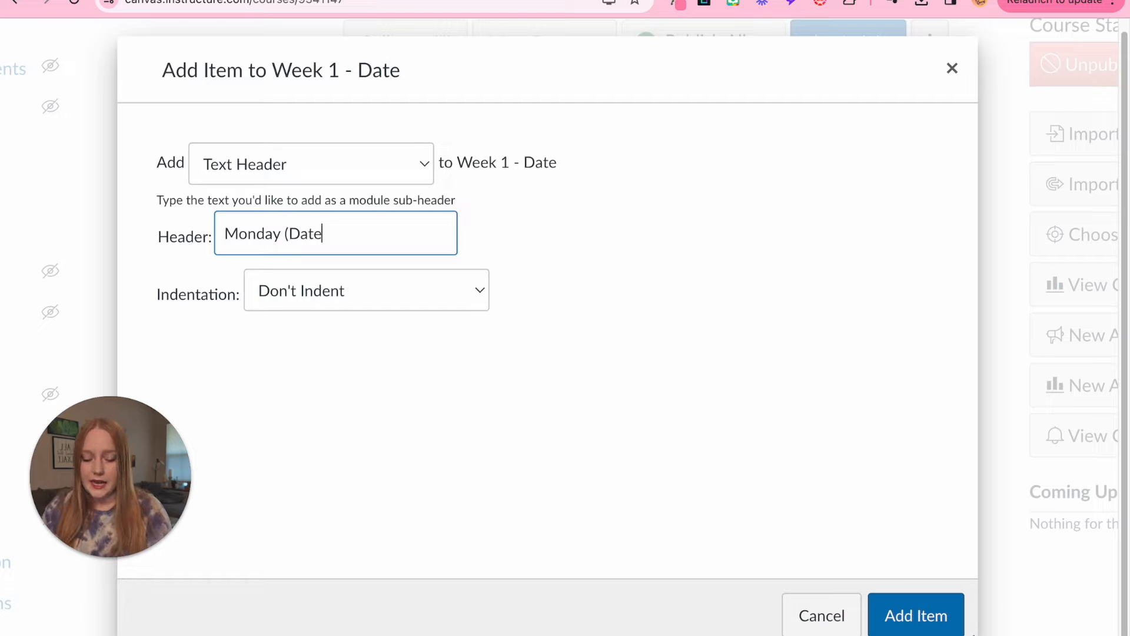
left_click(916, 615)
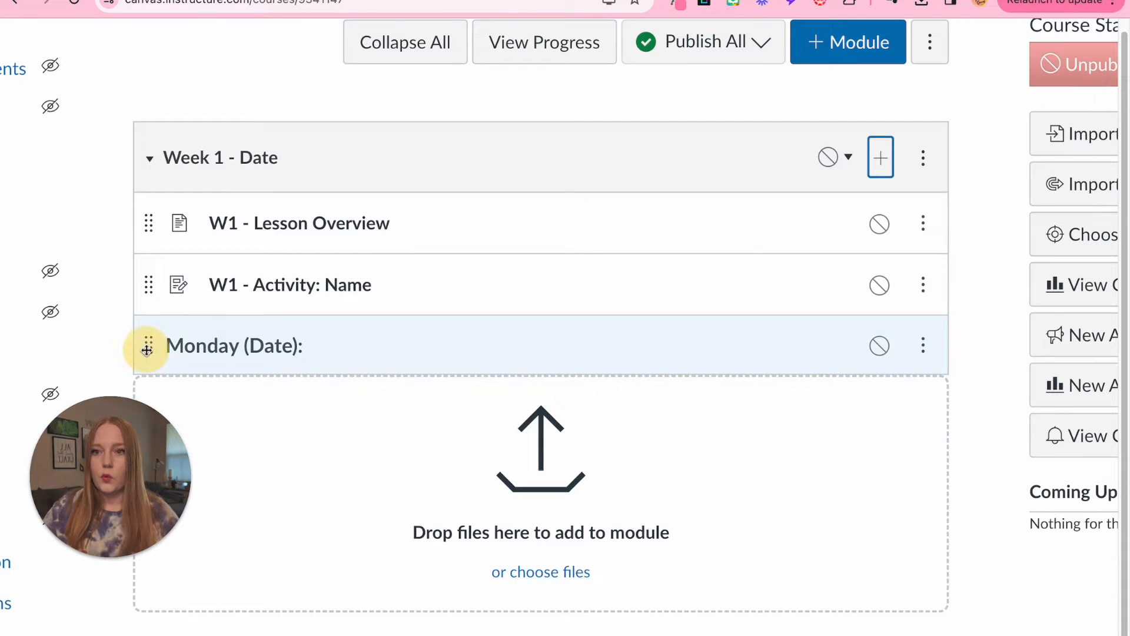
left_click_drag(149, 345, 148, 222)
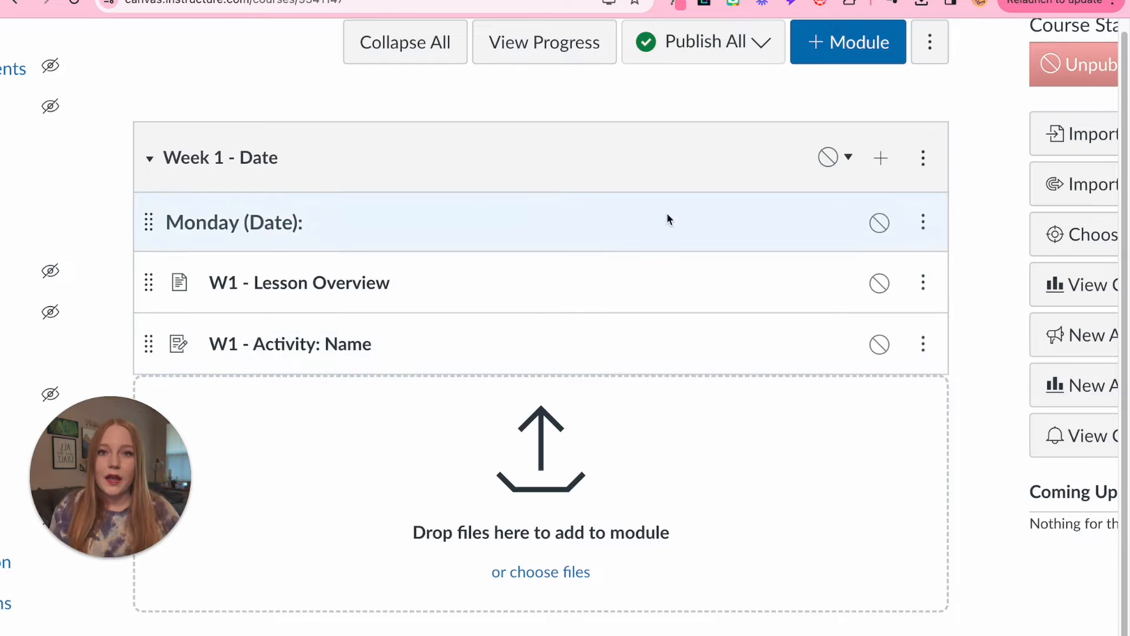
Create a second module 'Week 2 - Date' to receive the W1 - Activity: Name assignment
type("Week 2")
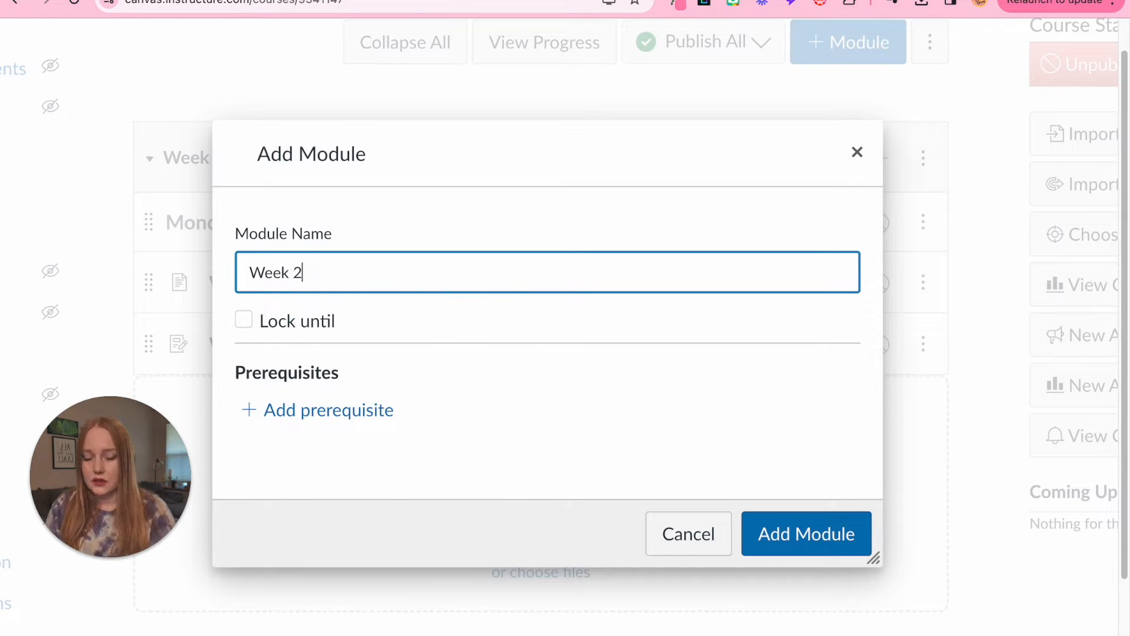
left_click(805, 533)
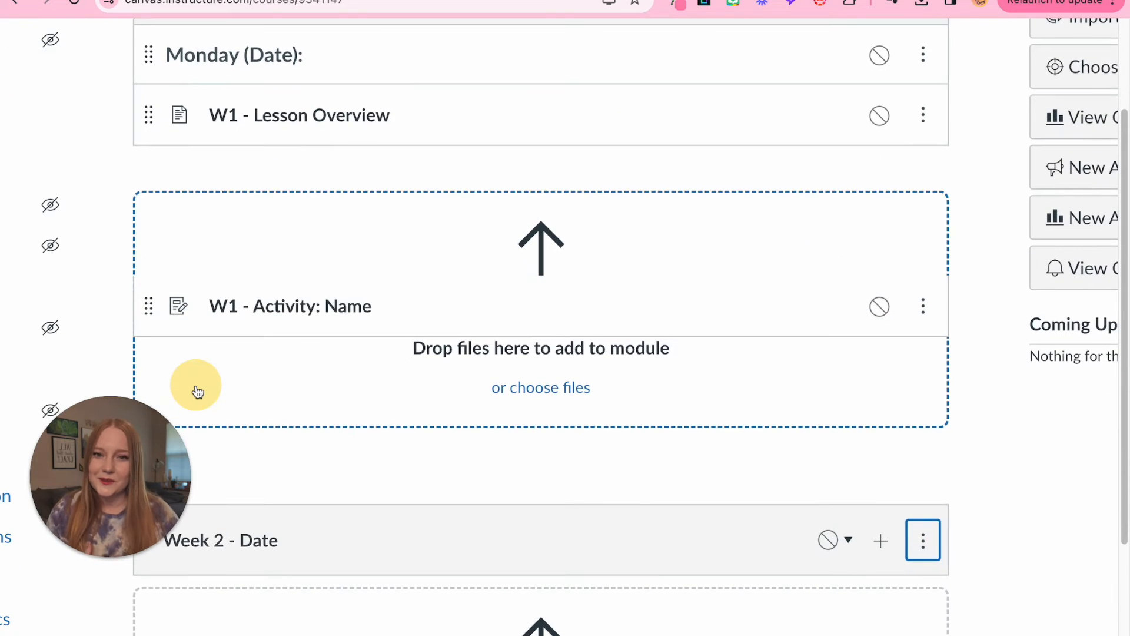
scroll("down", 3)
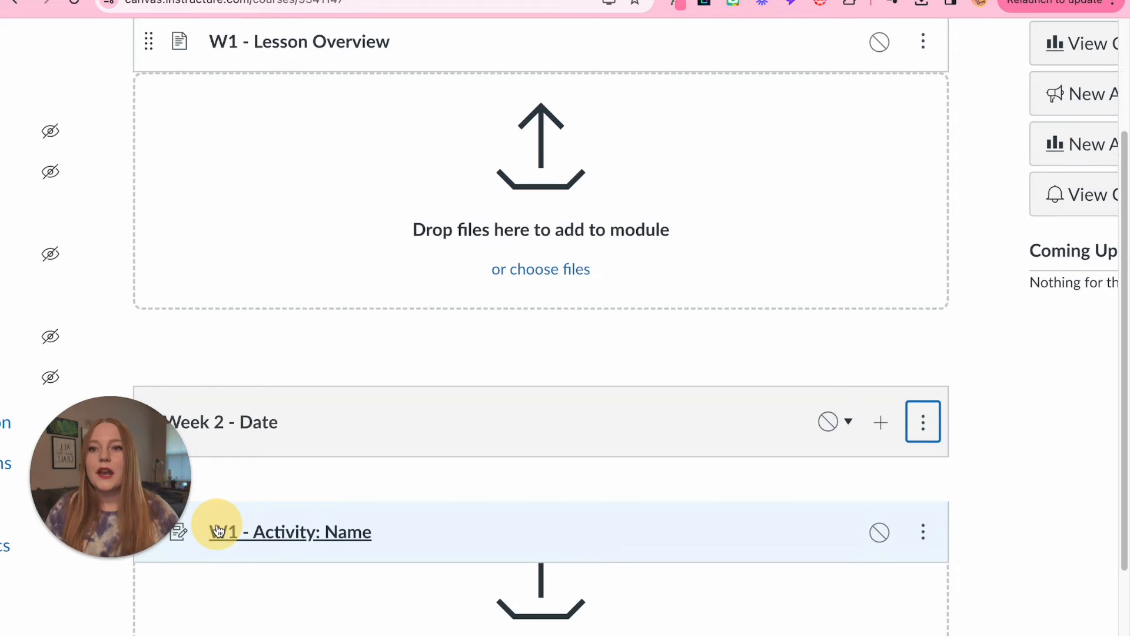
scroll("down", 3)
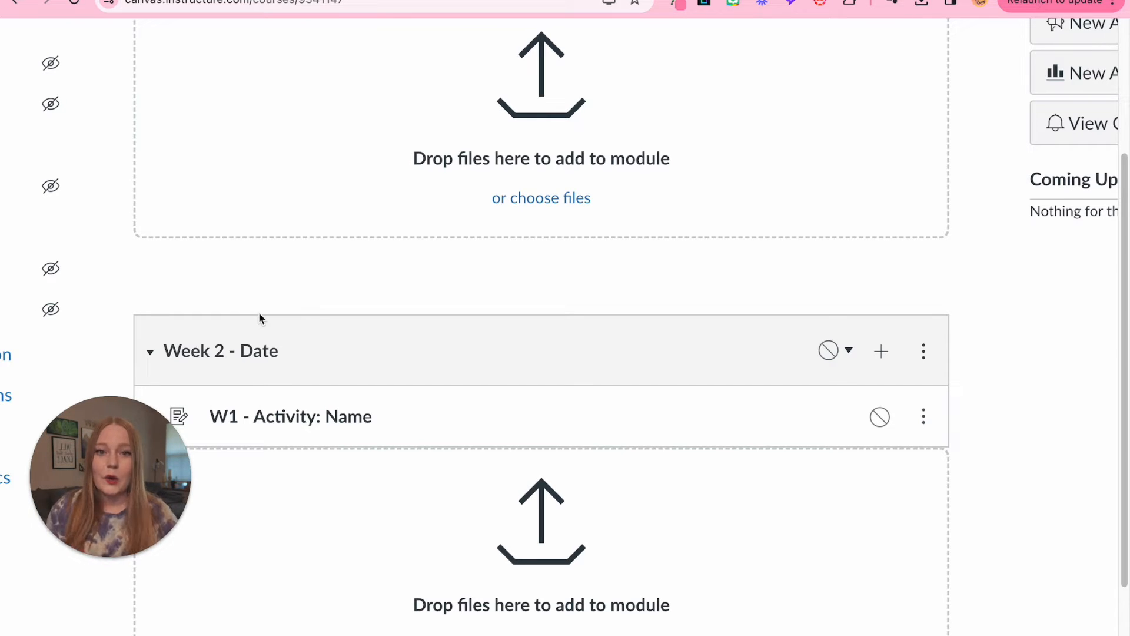
mouse_move(175, 352)
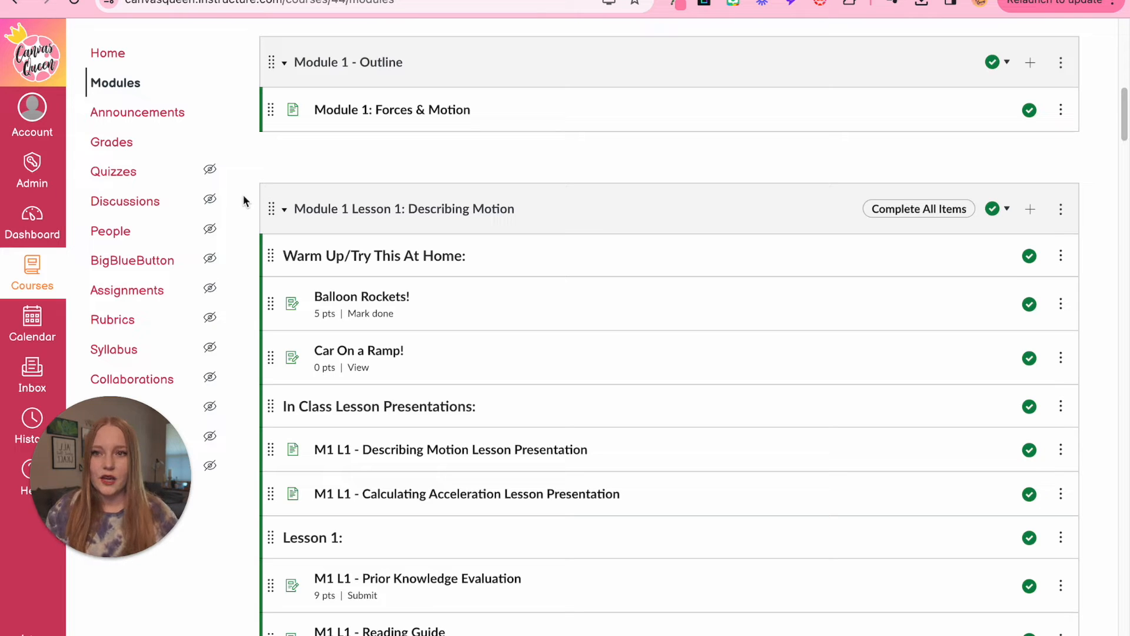
mouse_move(370, 51)
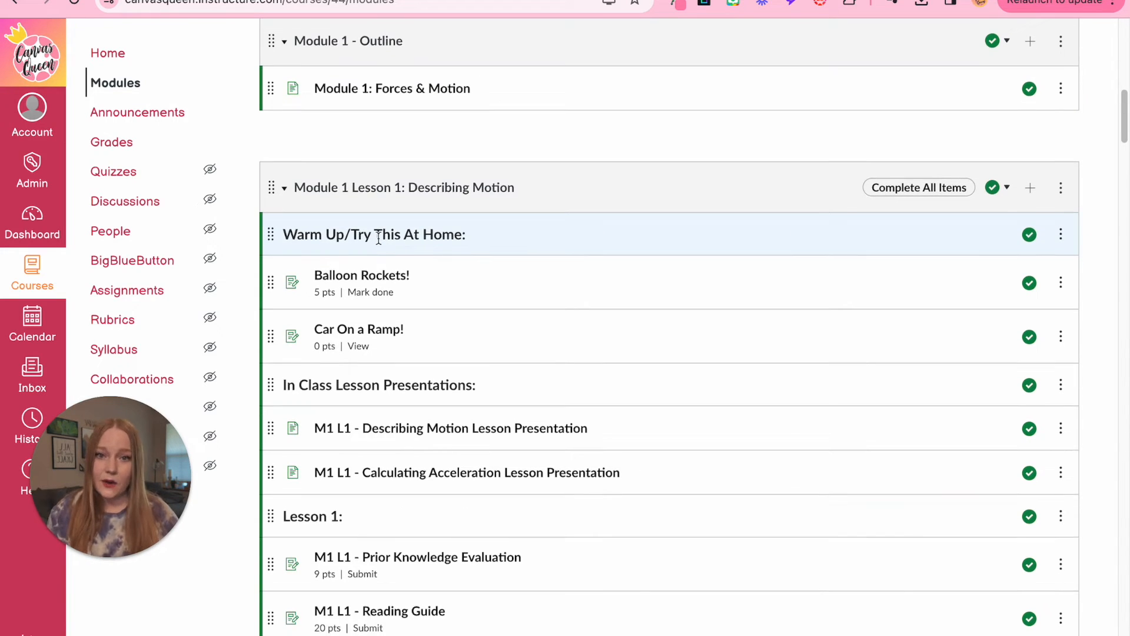
scroll("down", 3)
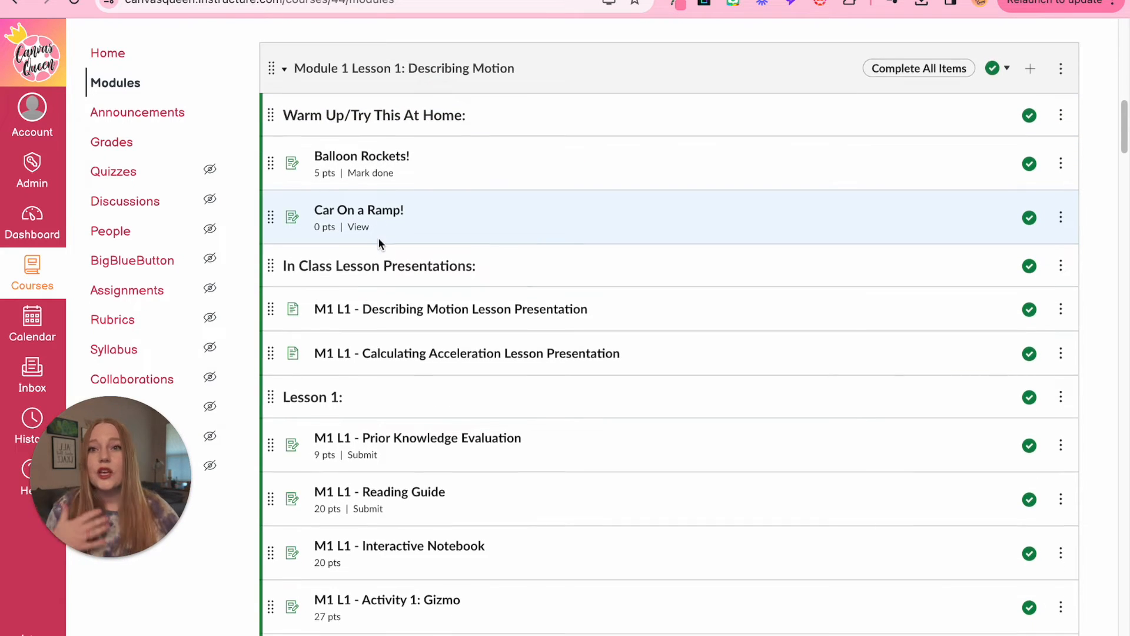
scroll("down", 3)
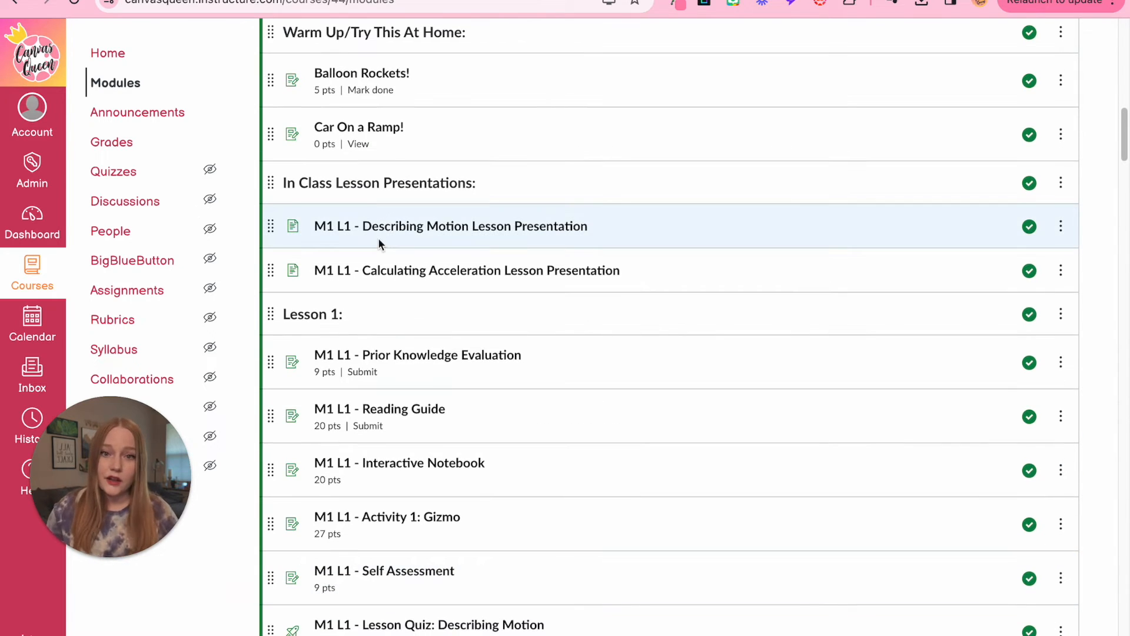
scroll("down", 3)
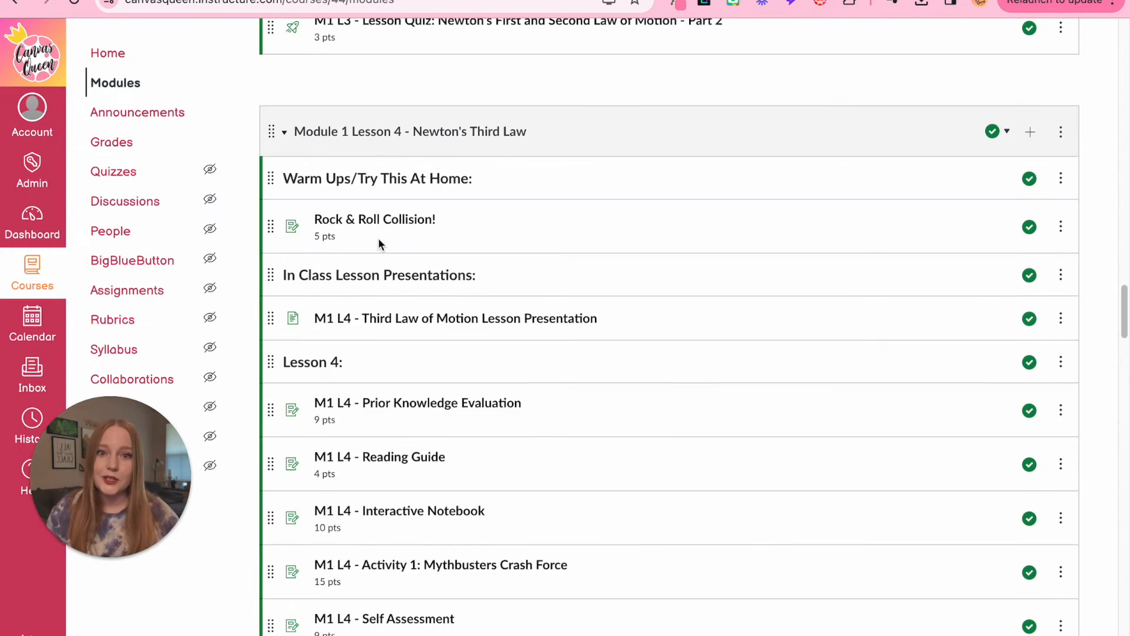
scroll("down", 3)
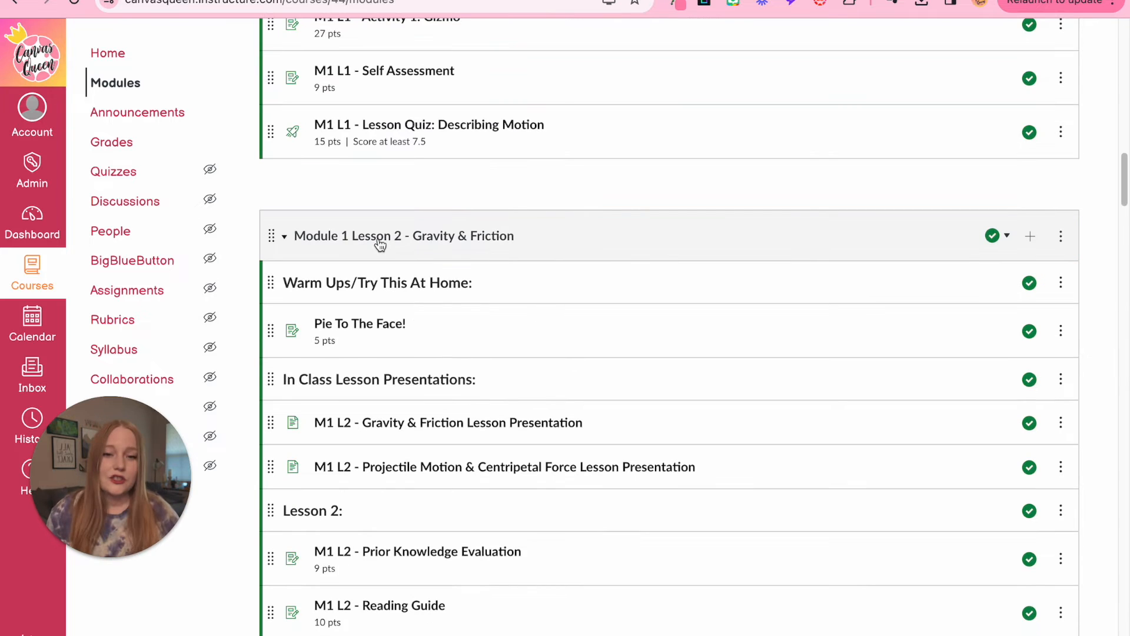
scroll("up", 3)
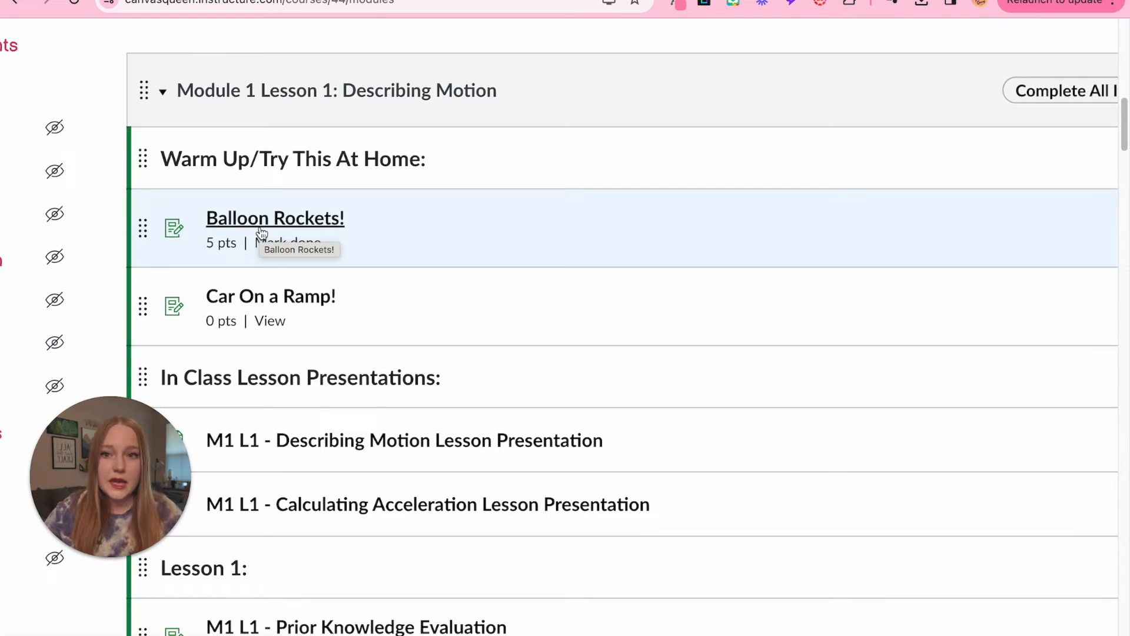
mouse_move(289, 302)
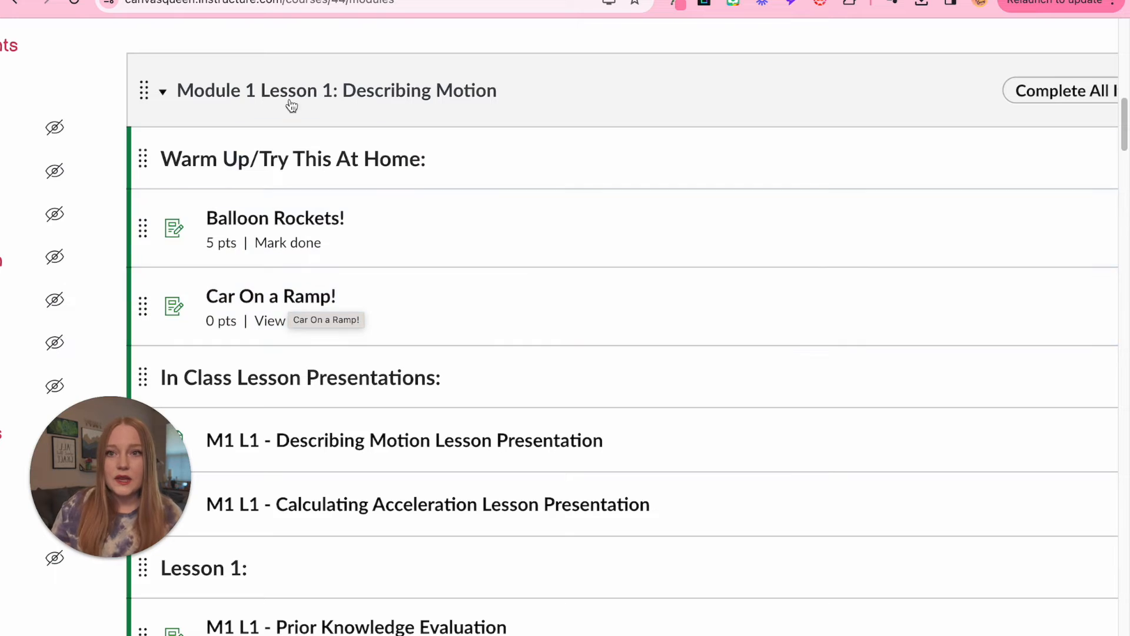
mouse_move(315, 259)
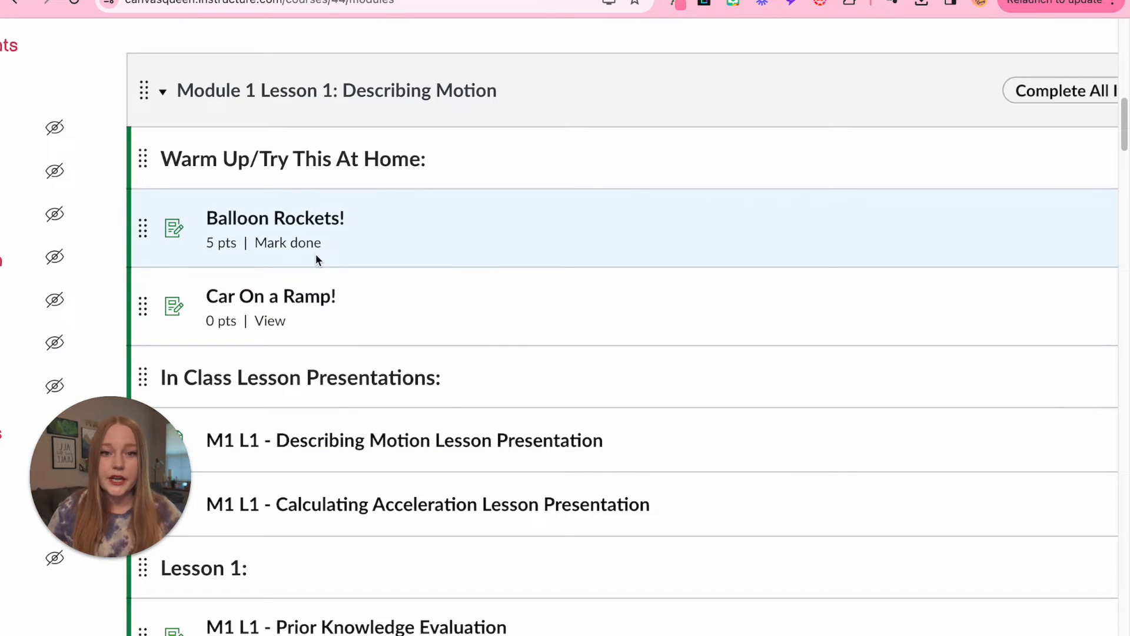
scroll("down", 3)
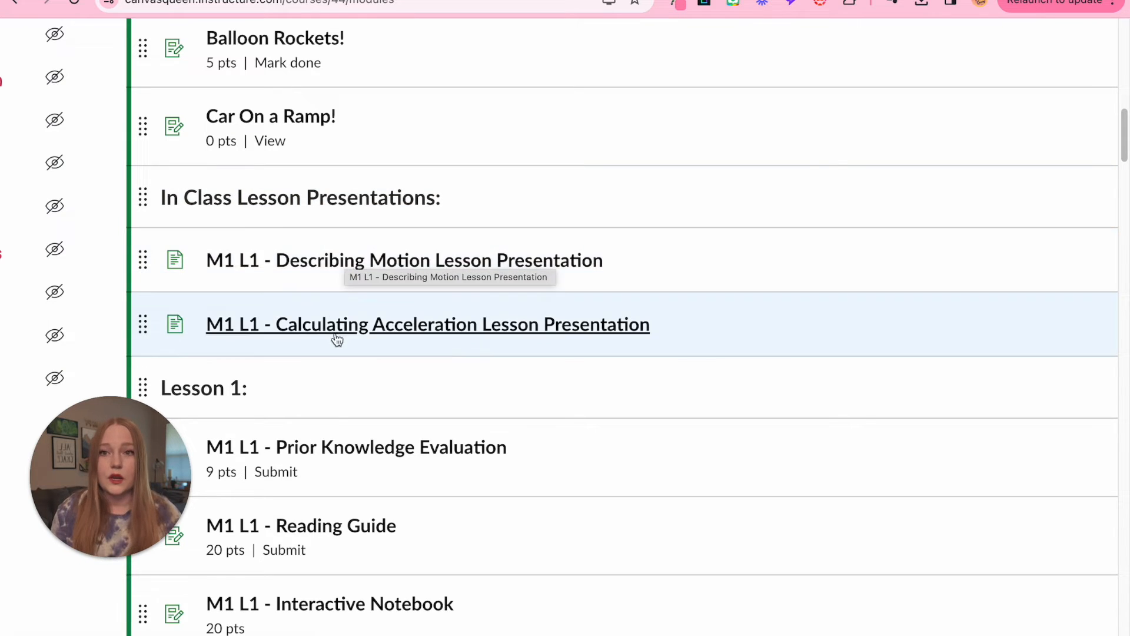
mouse_move(407, 350)
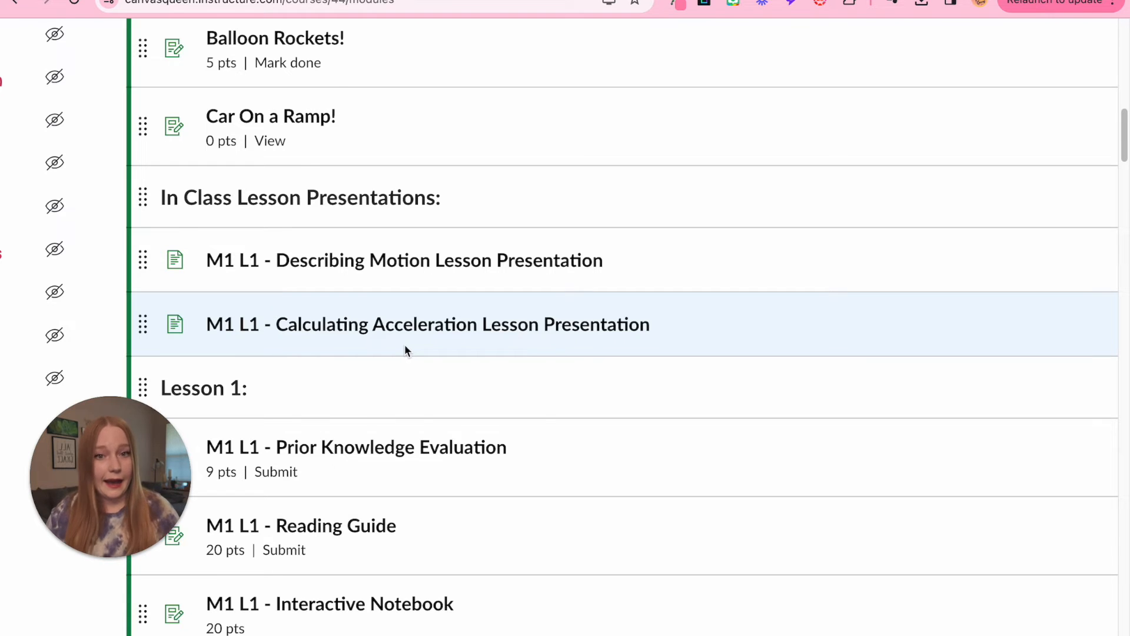
scroll("down", 3)
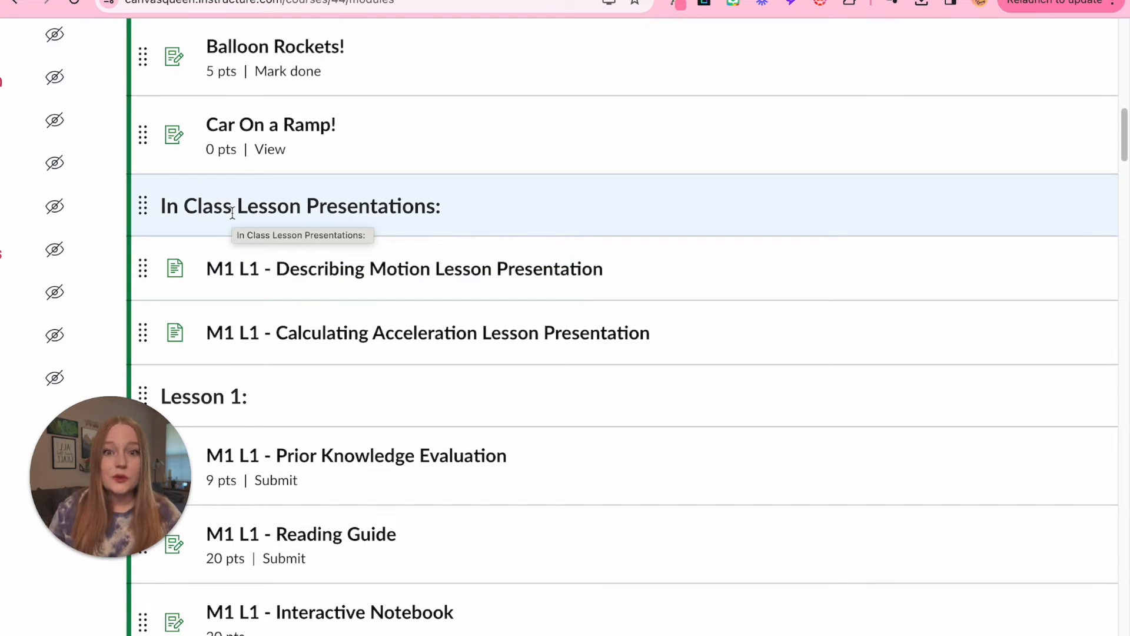
mouse_move(387, 291)
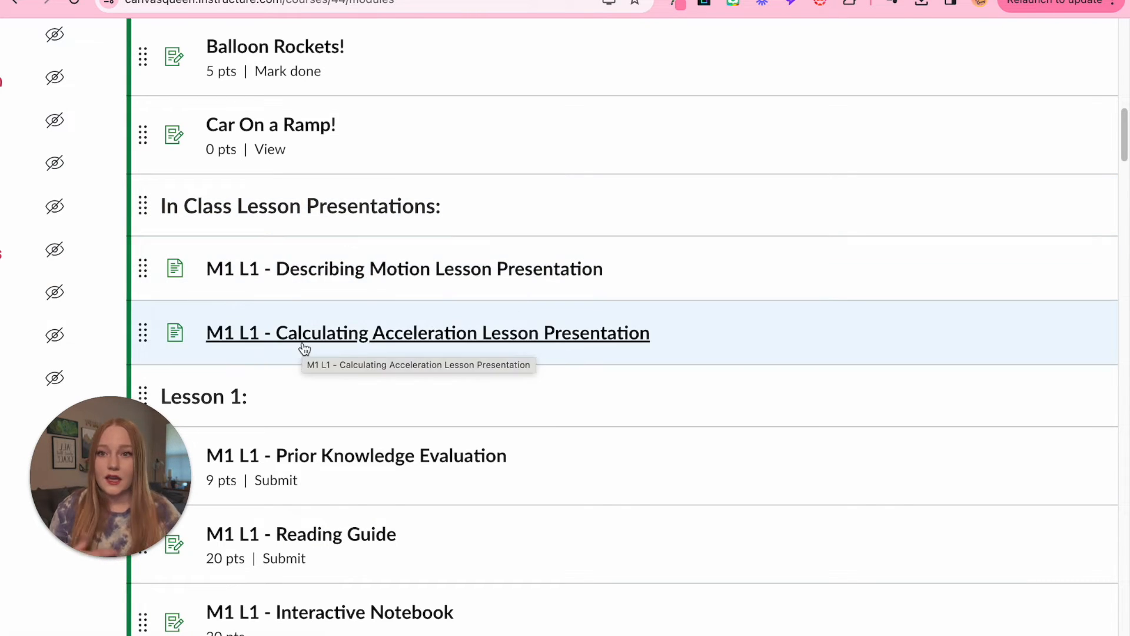
scroll("down", 3)
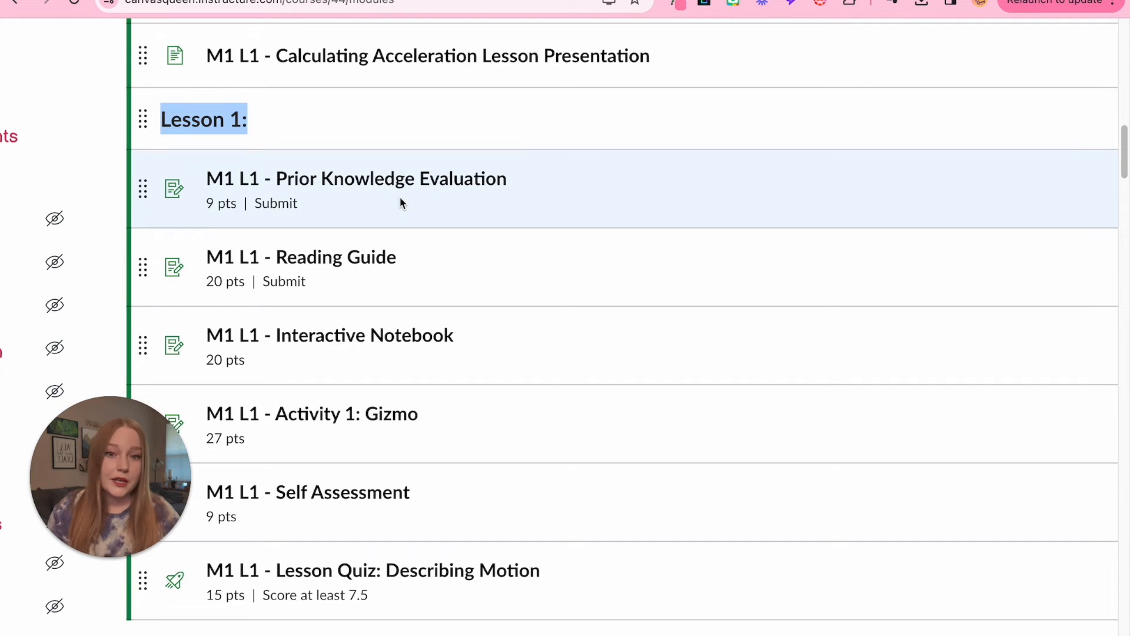
scroll("down", 3)
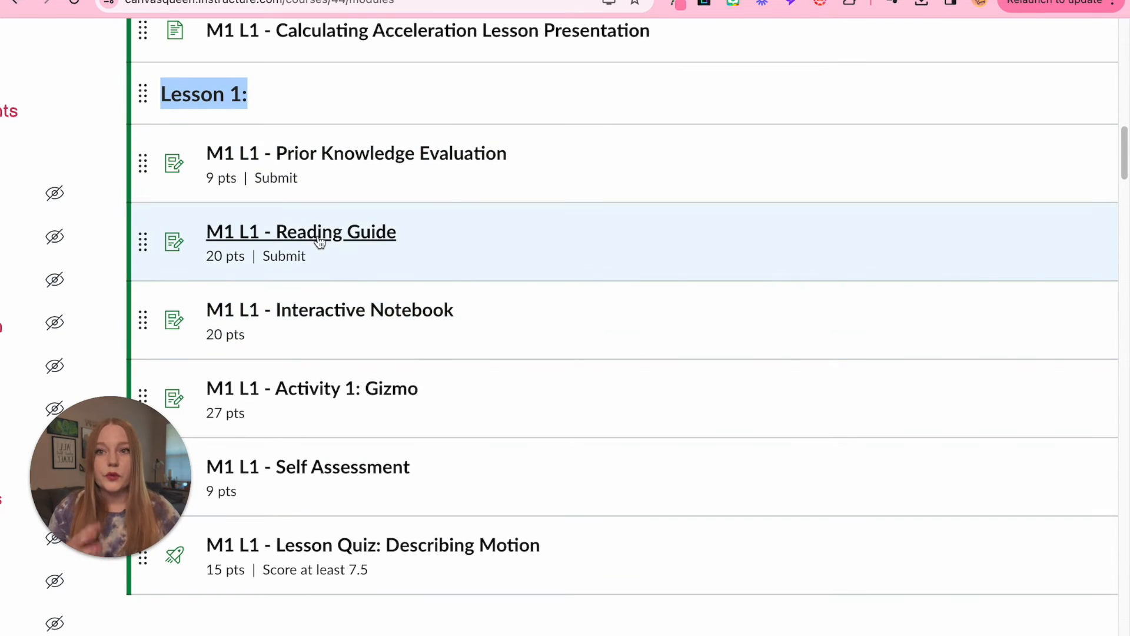
mouse_move(421, 311)
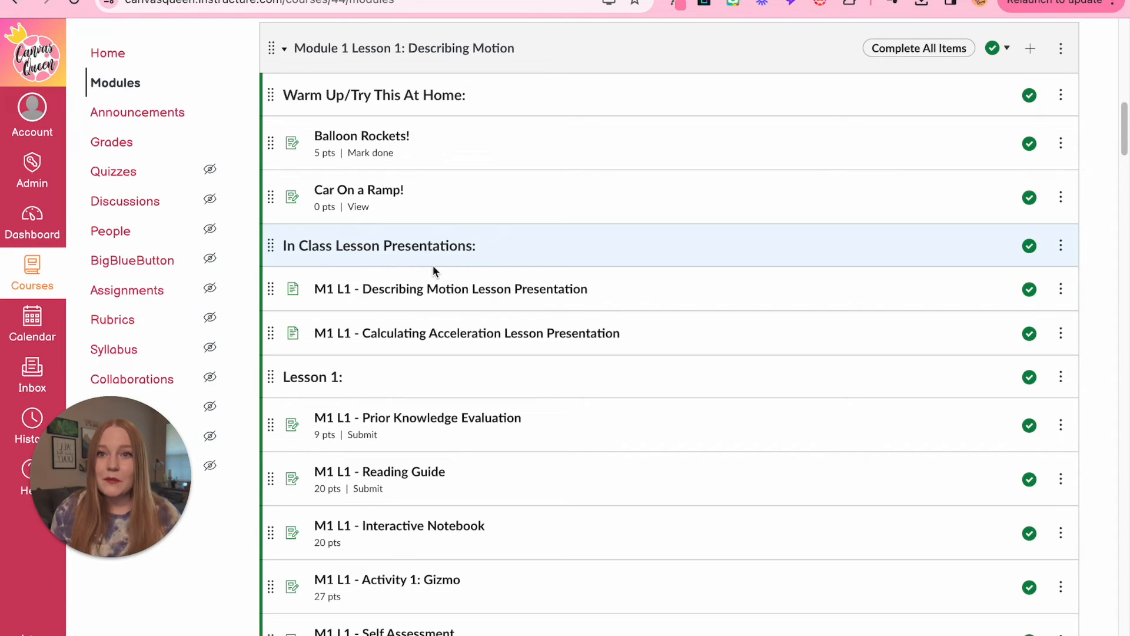
scroll("down", 3)
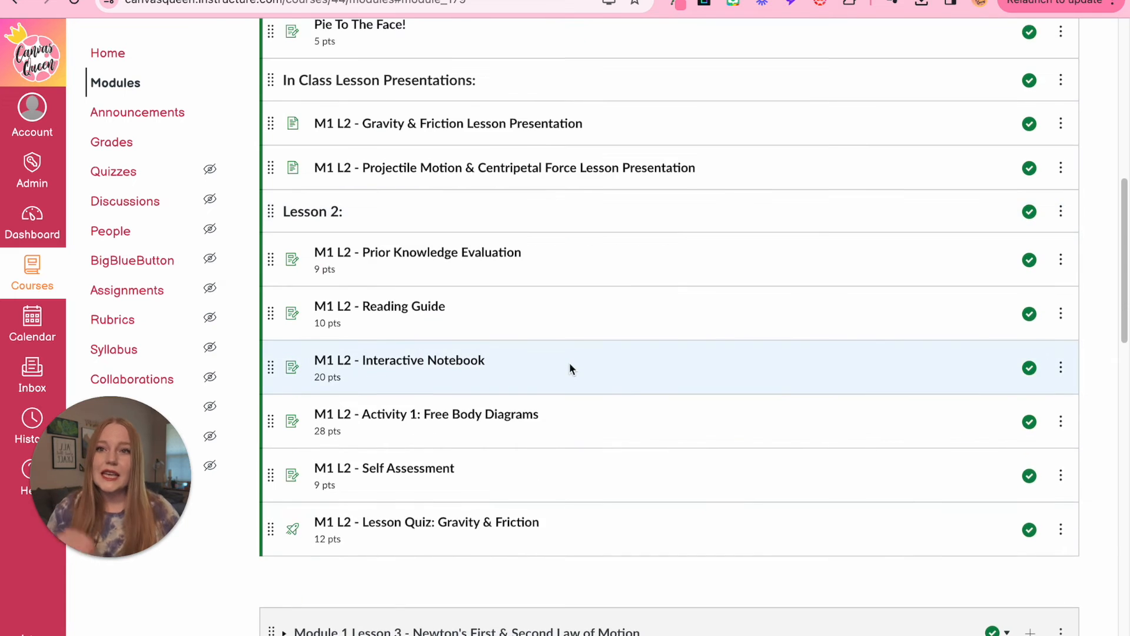
scroll("down", 3)
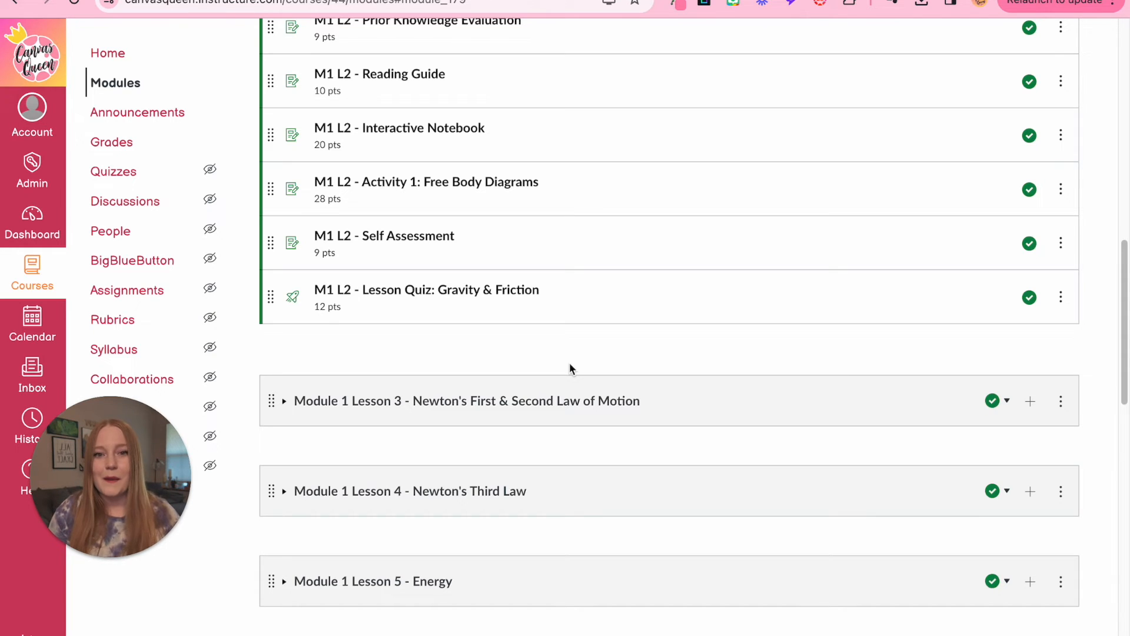
scroll("down", 3)
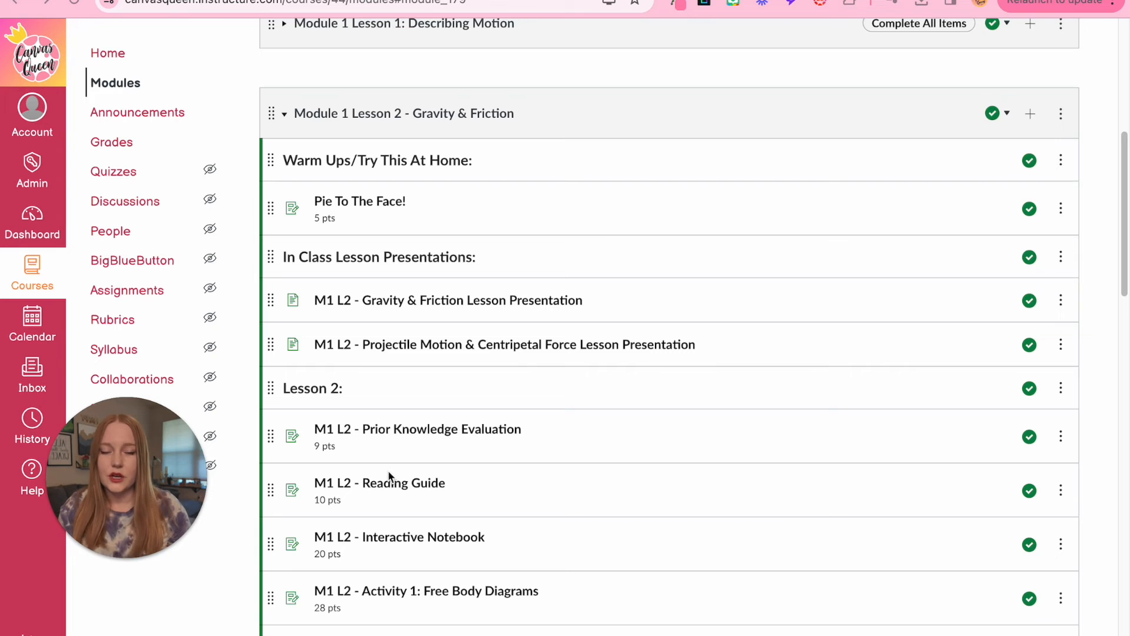
Collapse Module 1 Lesson 2, briefly preview Module 1 Lesson 5, and leave all modules collapsed
left_click(284, 109)
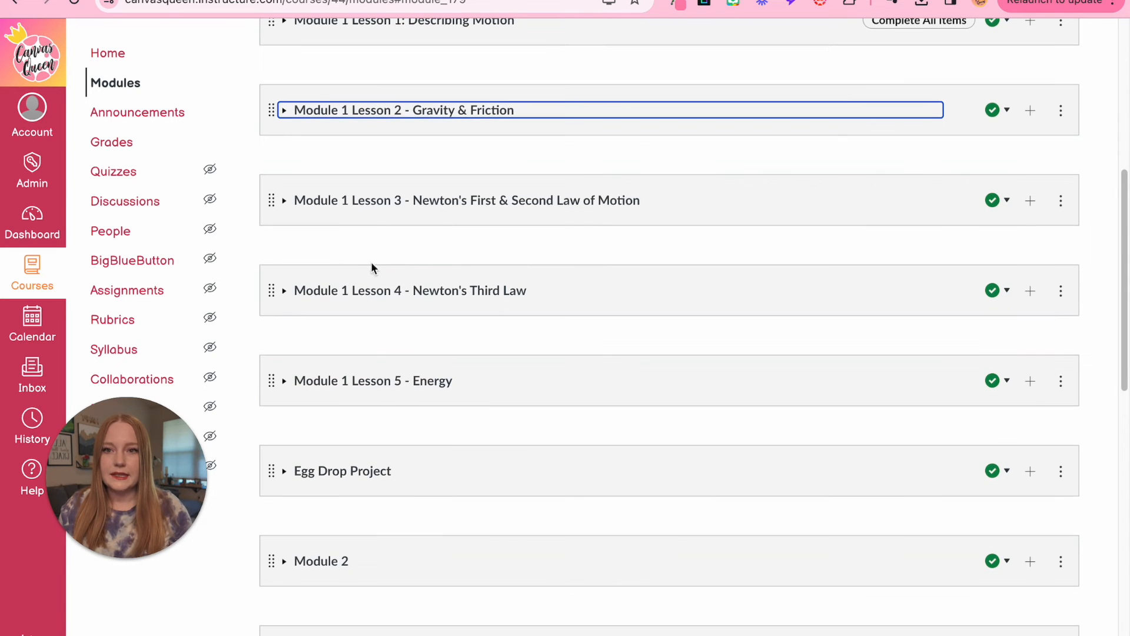
scroll("down", 3)
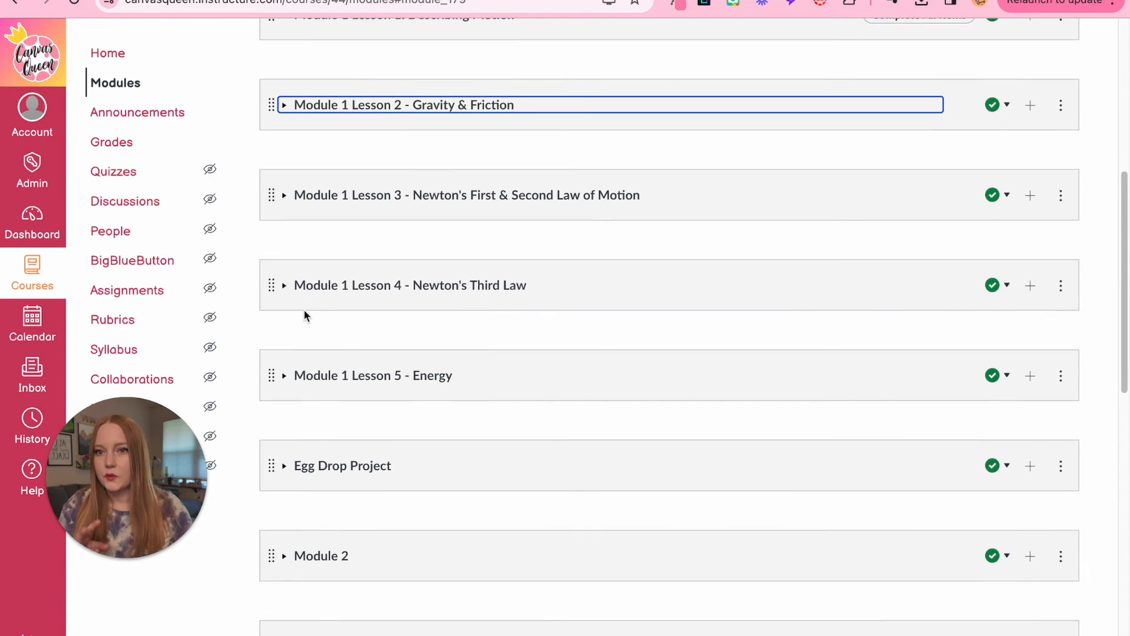
scroll("down", 3)
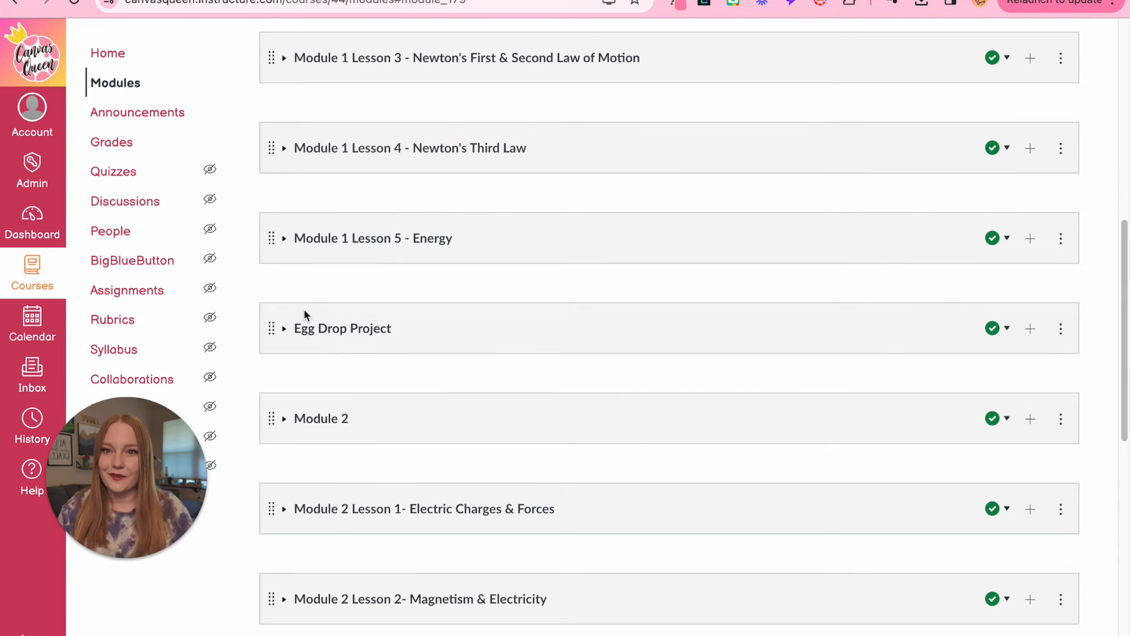
left_click(284, 237)
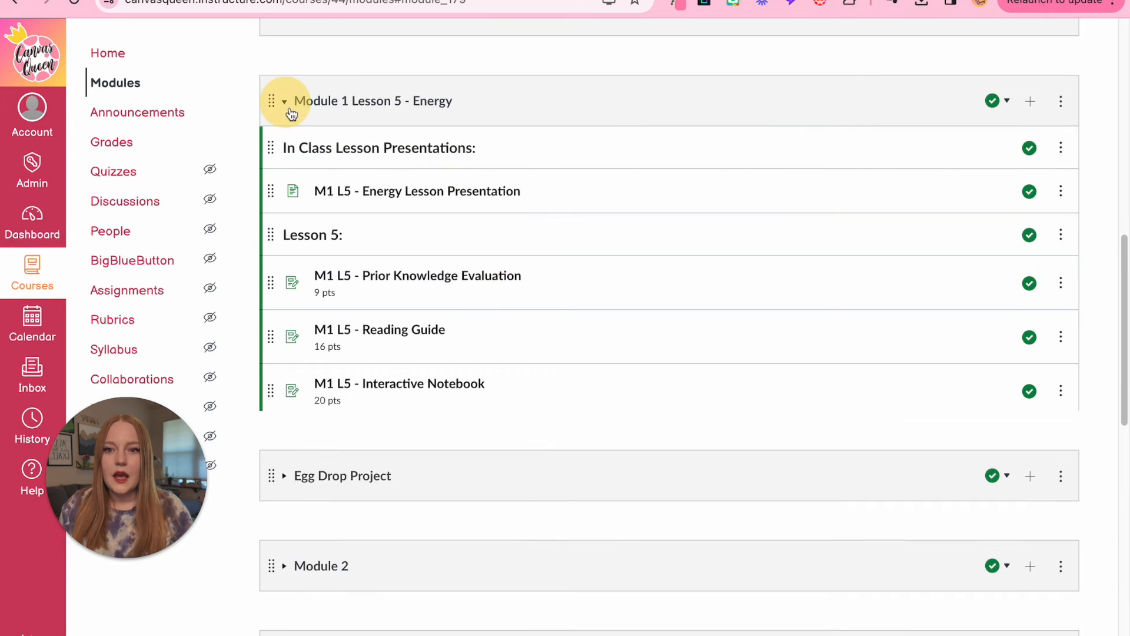
left_click(283, 100)
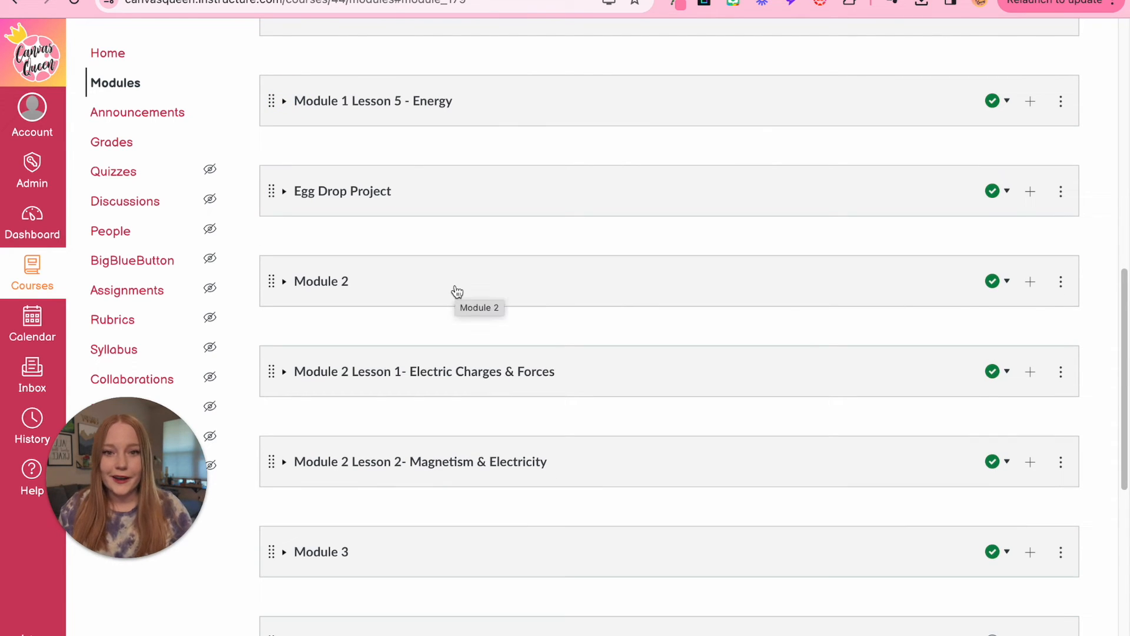
scroll("up", 3)
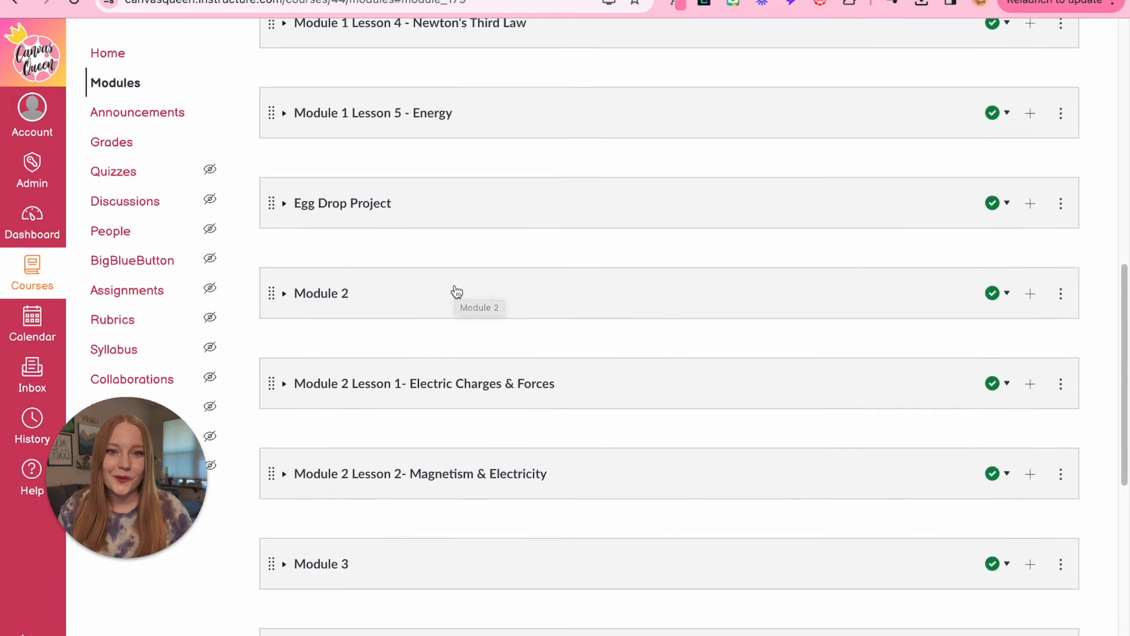
scroll("down", 3)
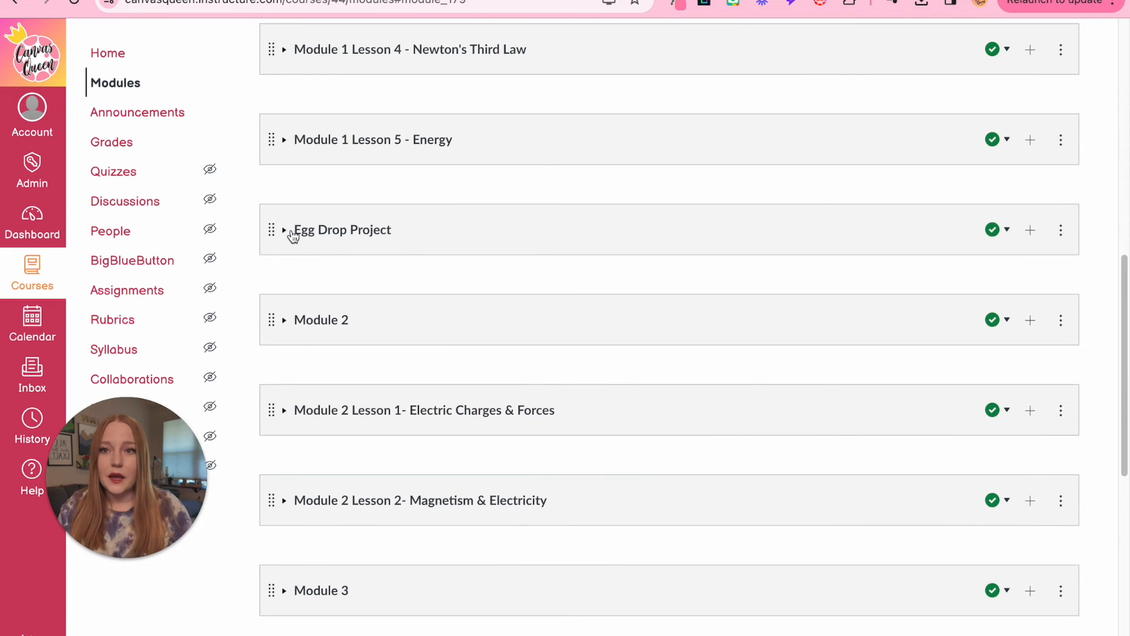
Expand the Egg Drop Project module to show its breakout, introduction and project-step items
left_click(285, 229)
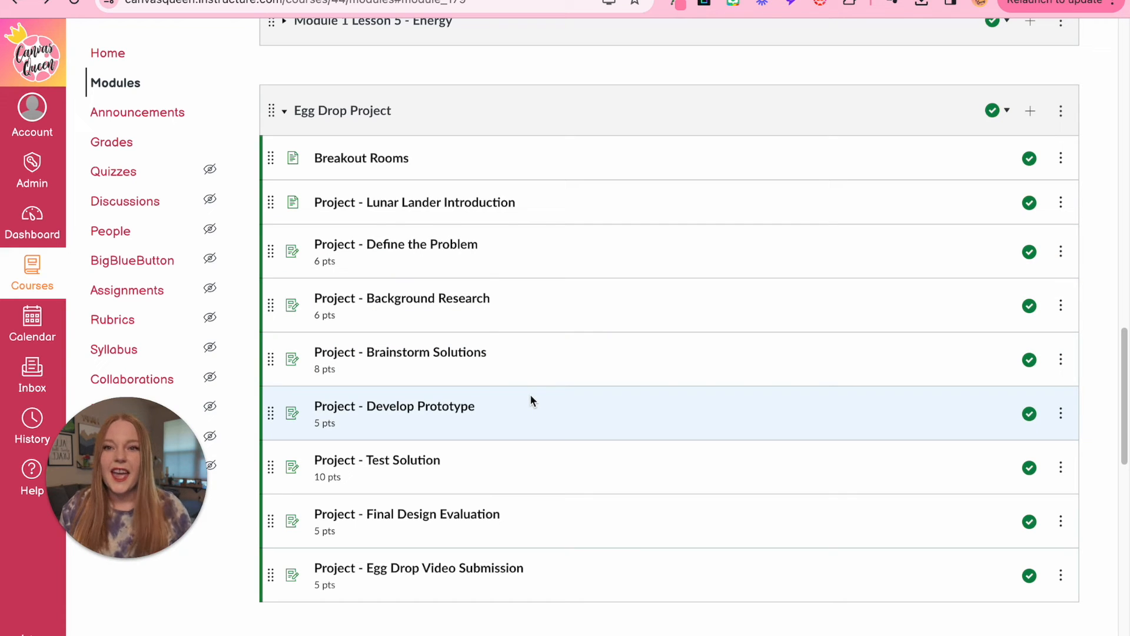
mouse_move(538, 413)
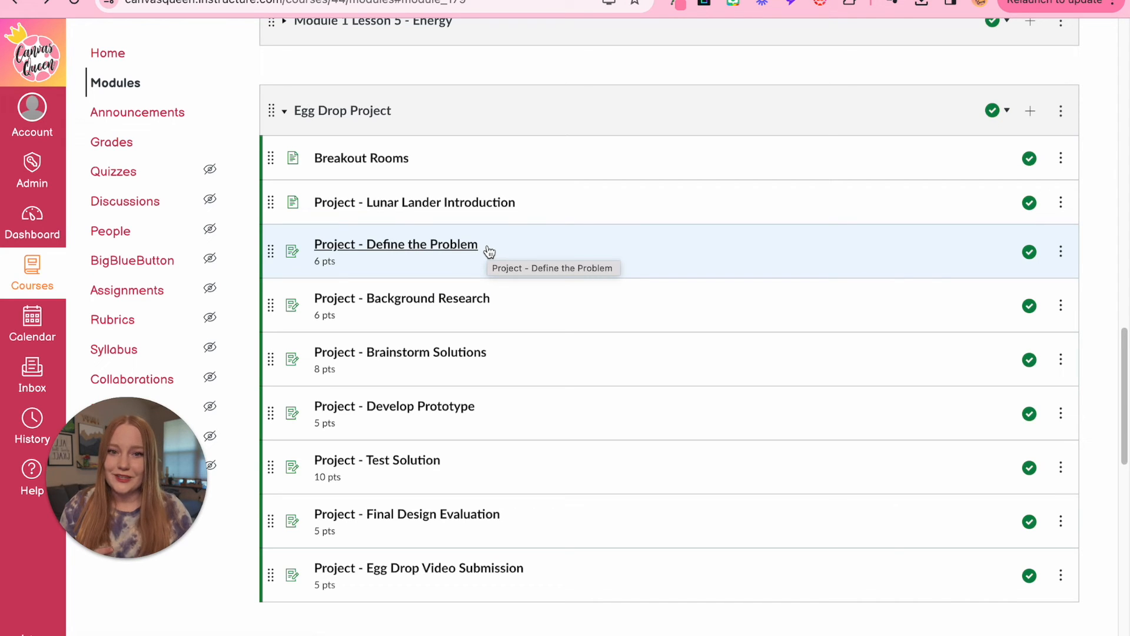
mouse_move(443, 471)
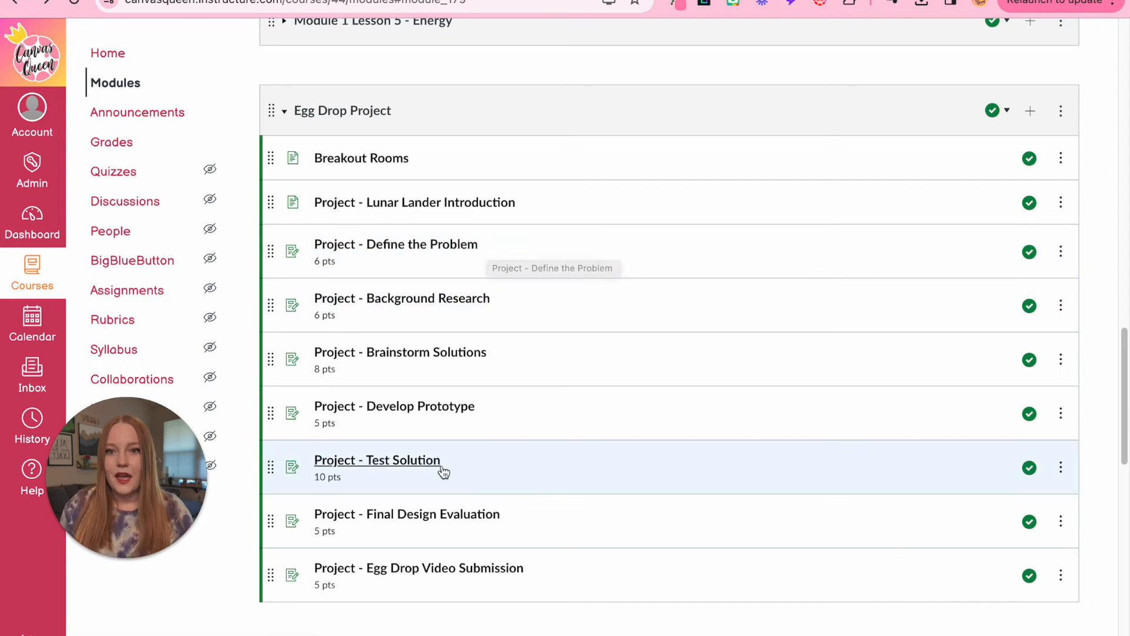
mouse_move(436, 586)
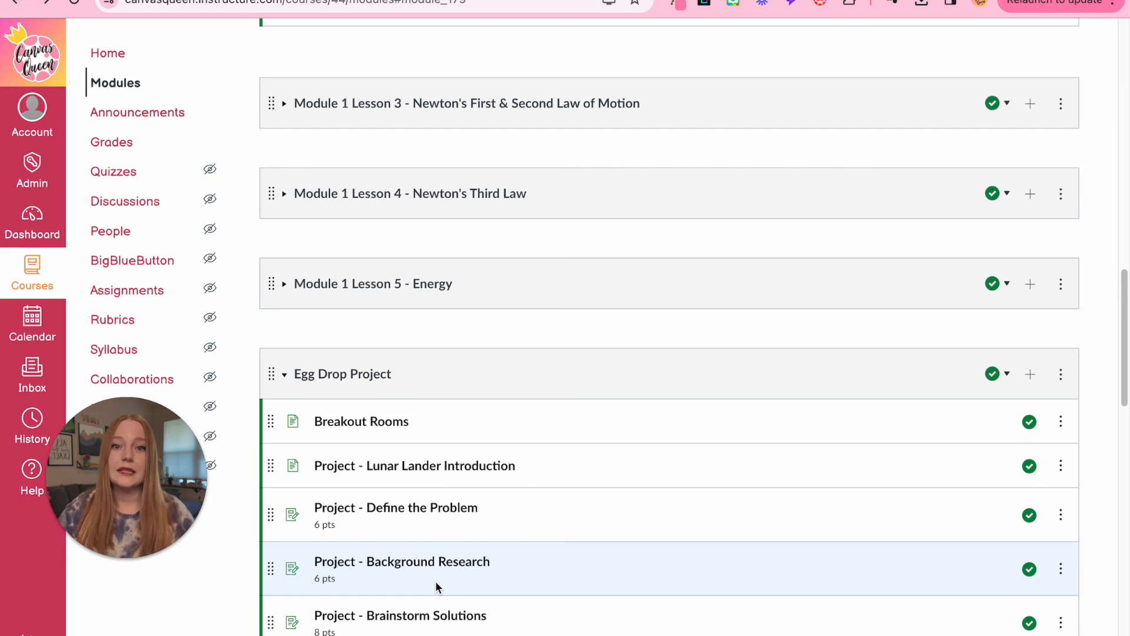
scroll("down", 3)
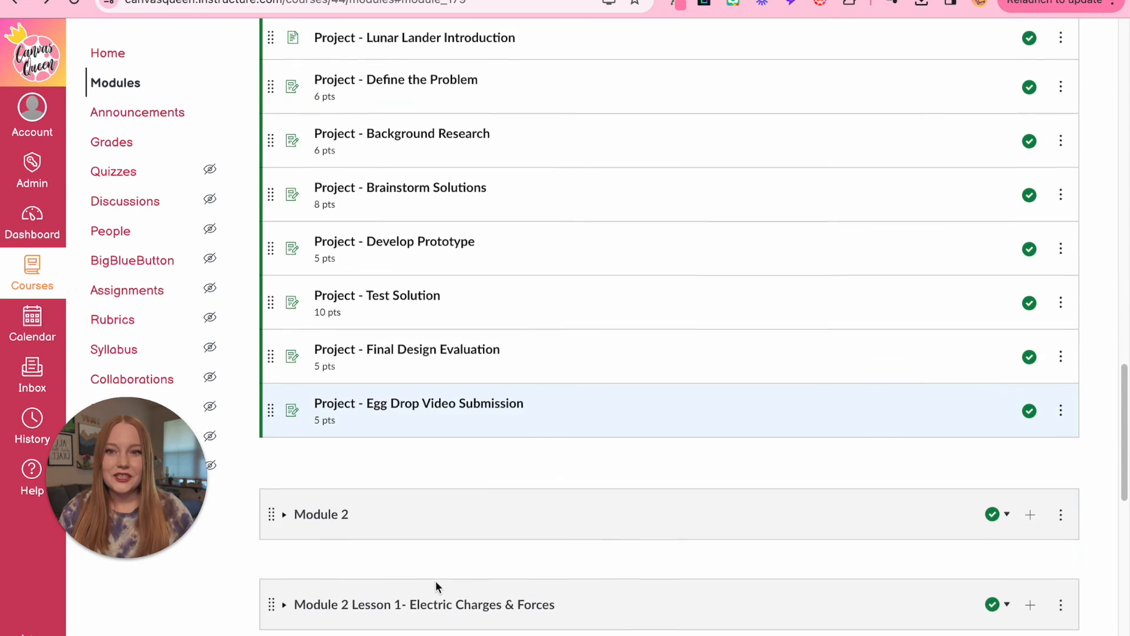
scroll("down", 3)
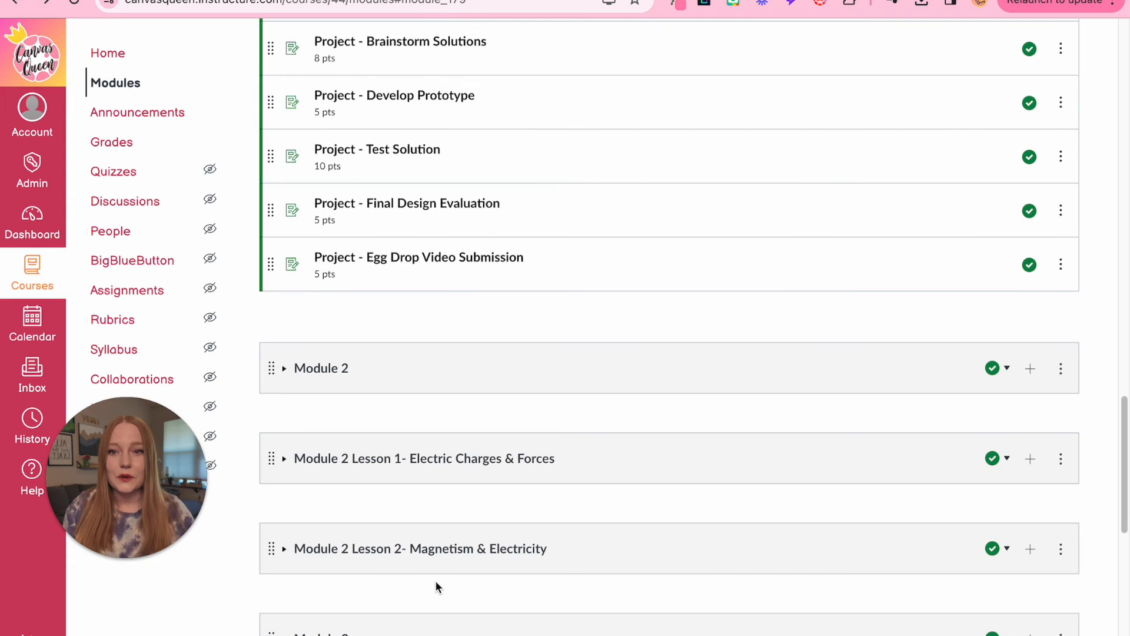
scroll("down", 3)
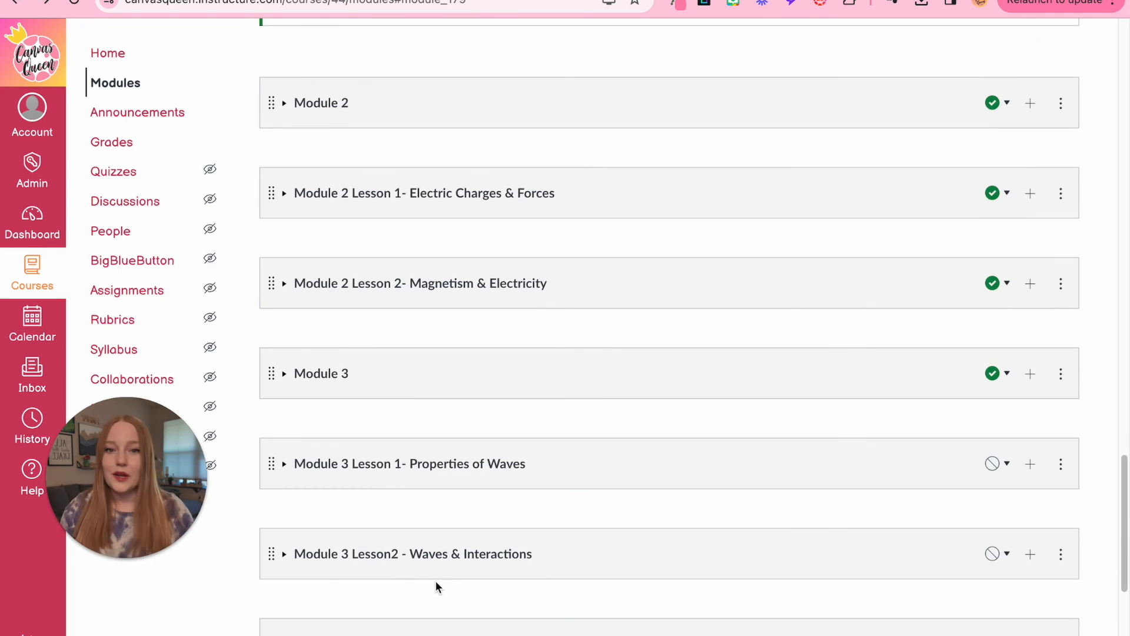
scroll("up", 3)
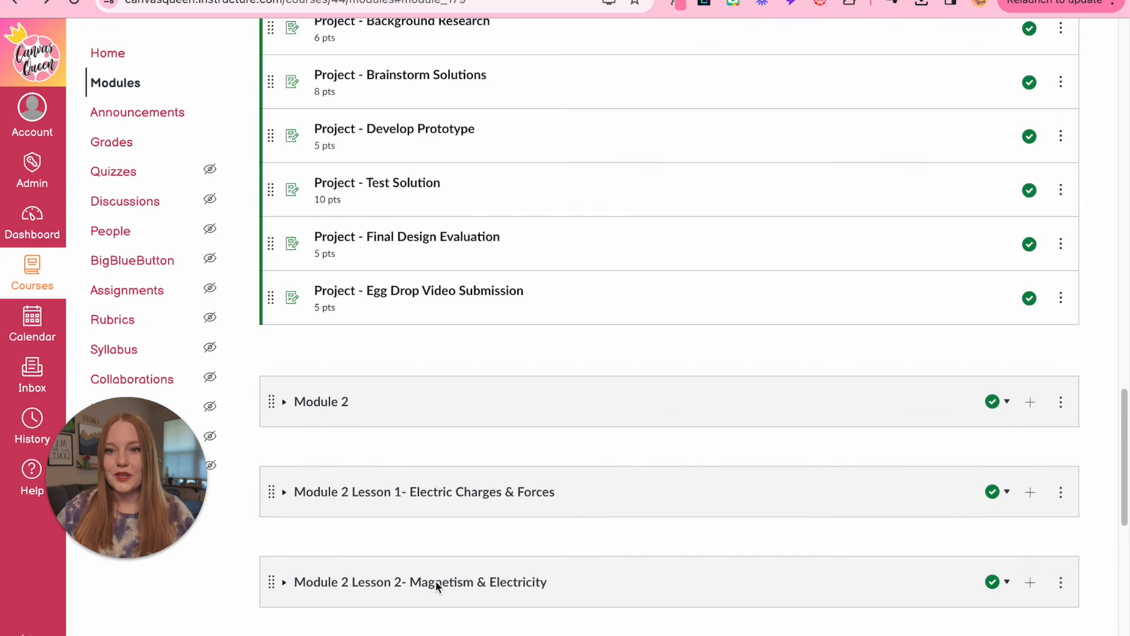